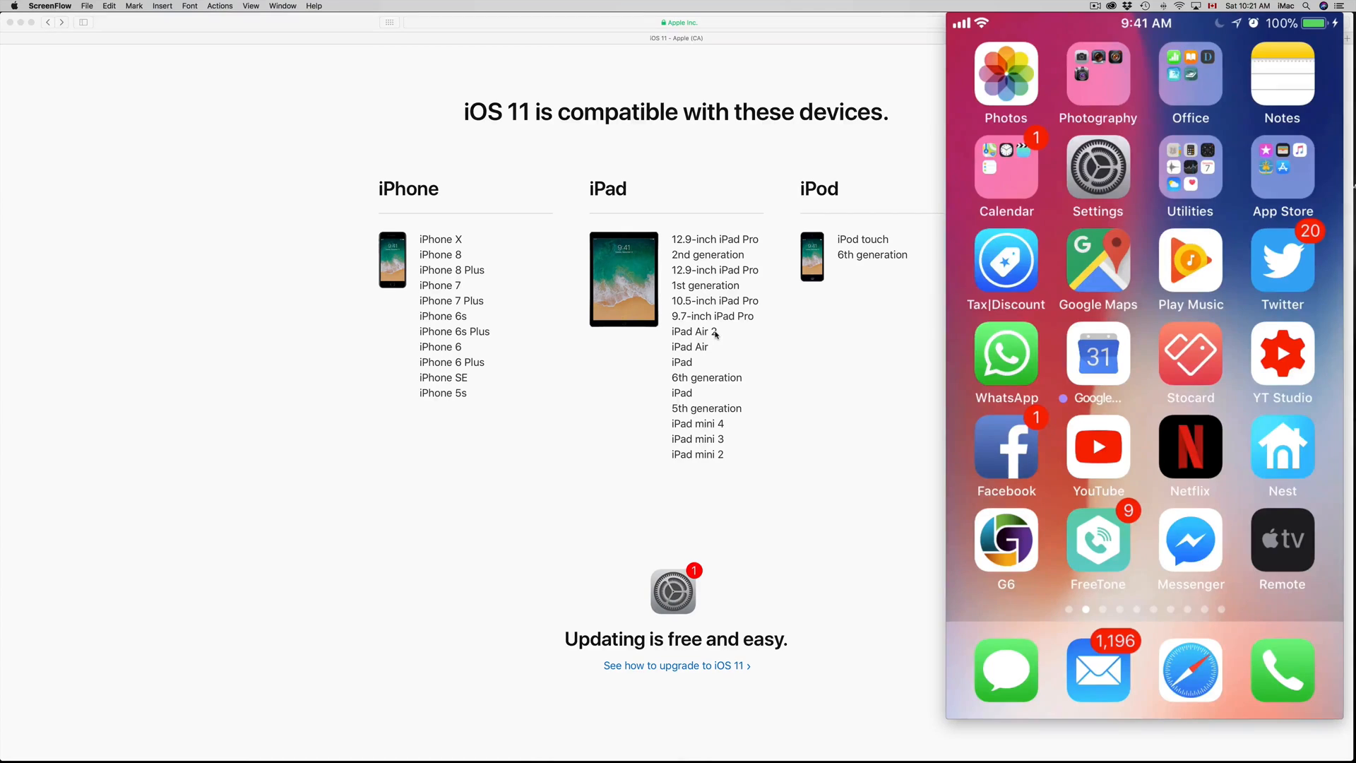
Navigate on the iPhone to Settings > General > Software Update showing iOS 11.3 (712.4 MB).
left_click(1097, 168)
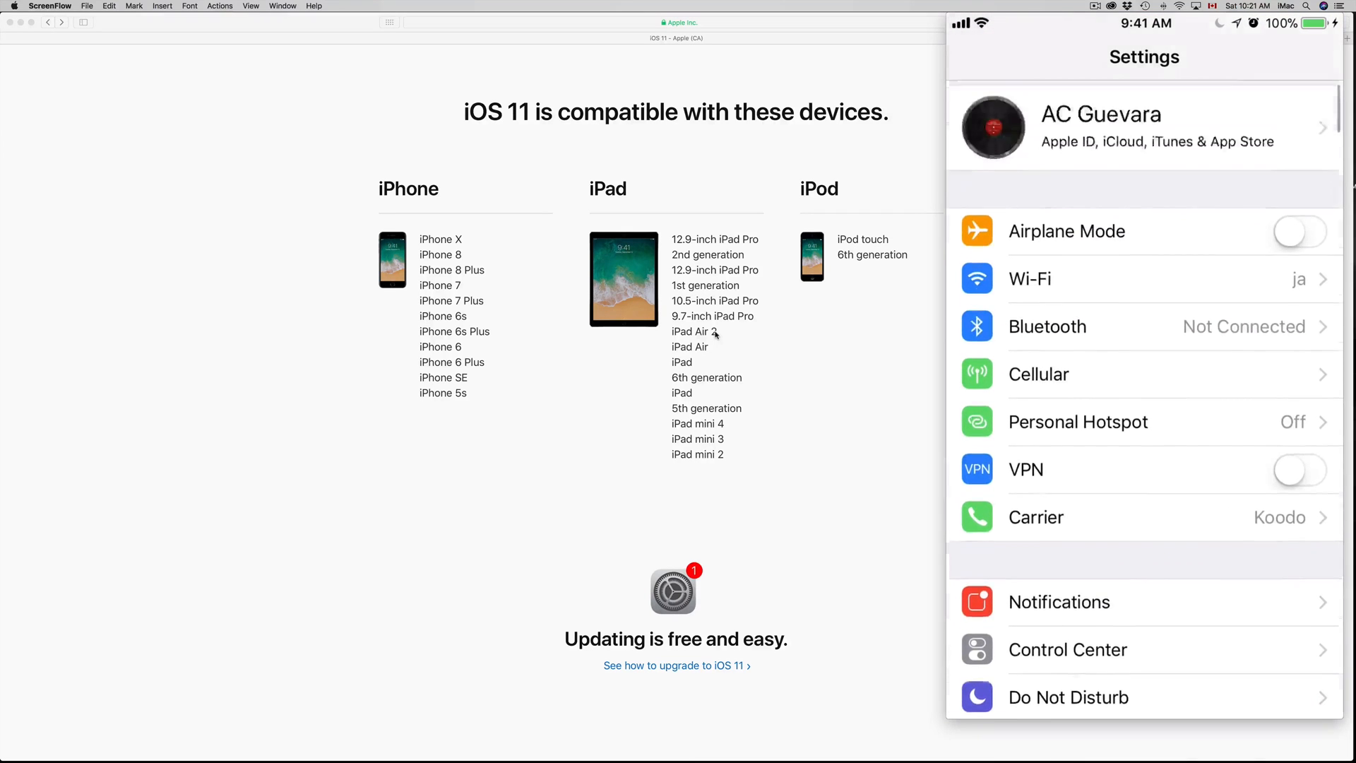
scroll("down", 3)
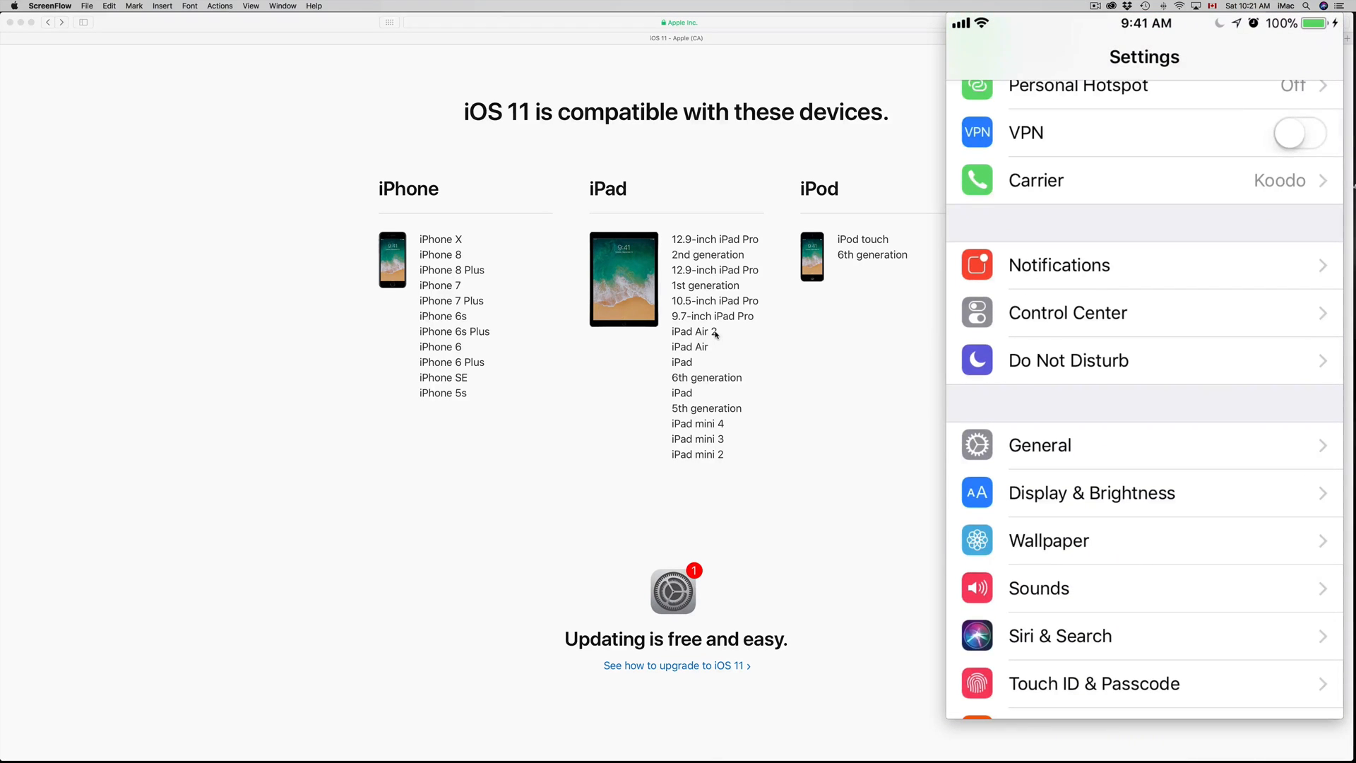
left_click(1039, 445)
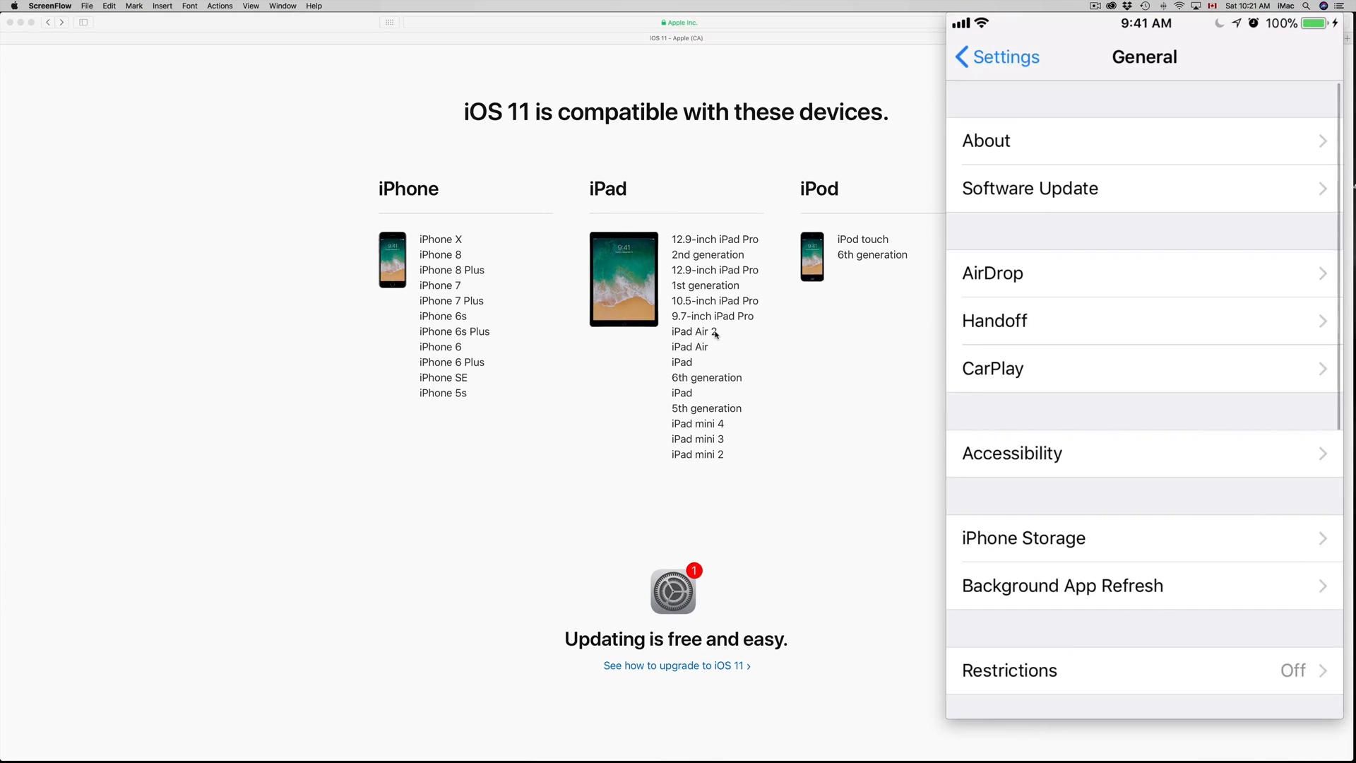
left_click(1030, 188)
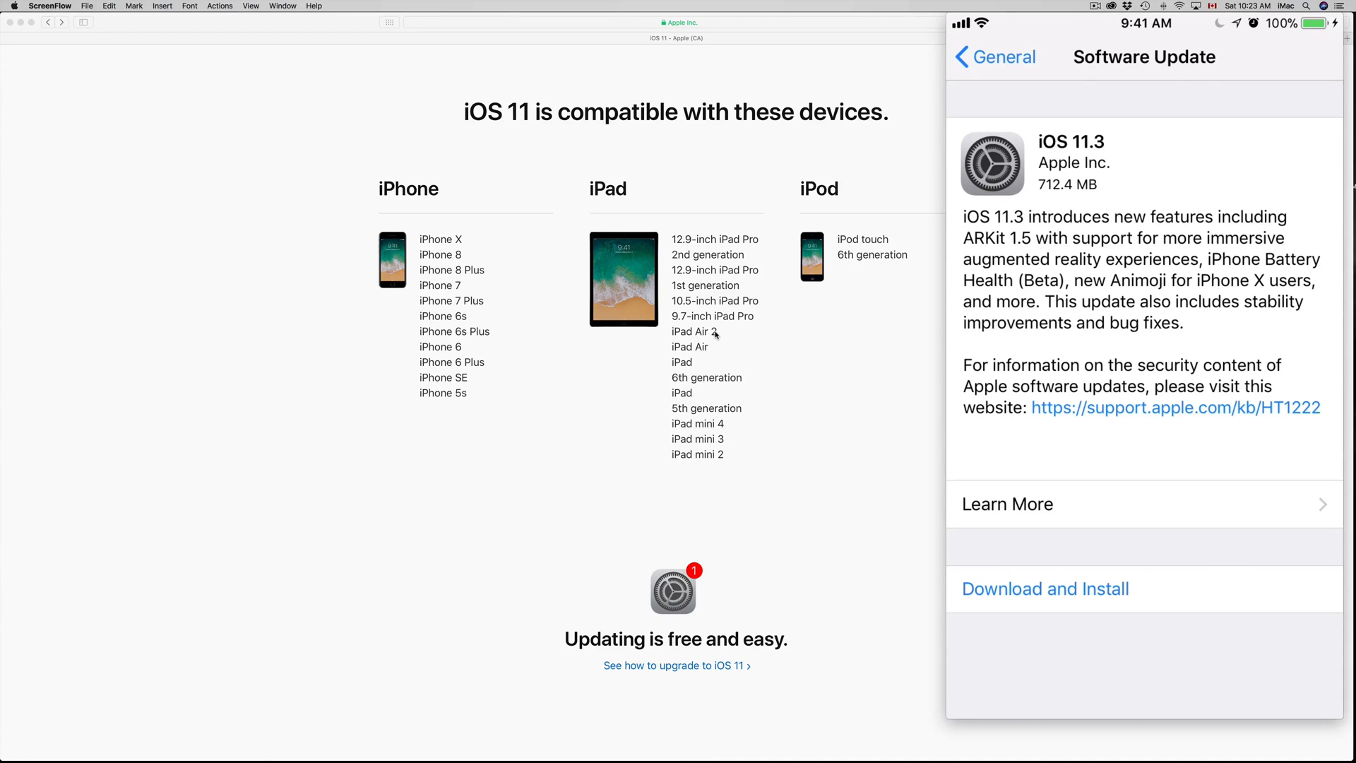
mouse_move(726, 575)
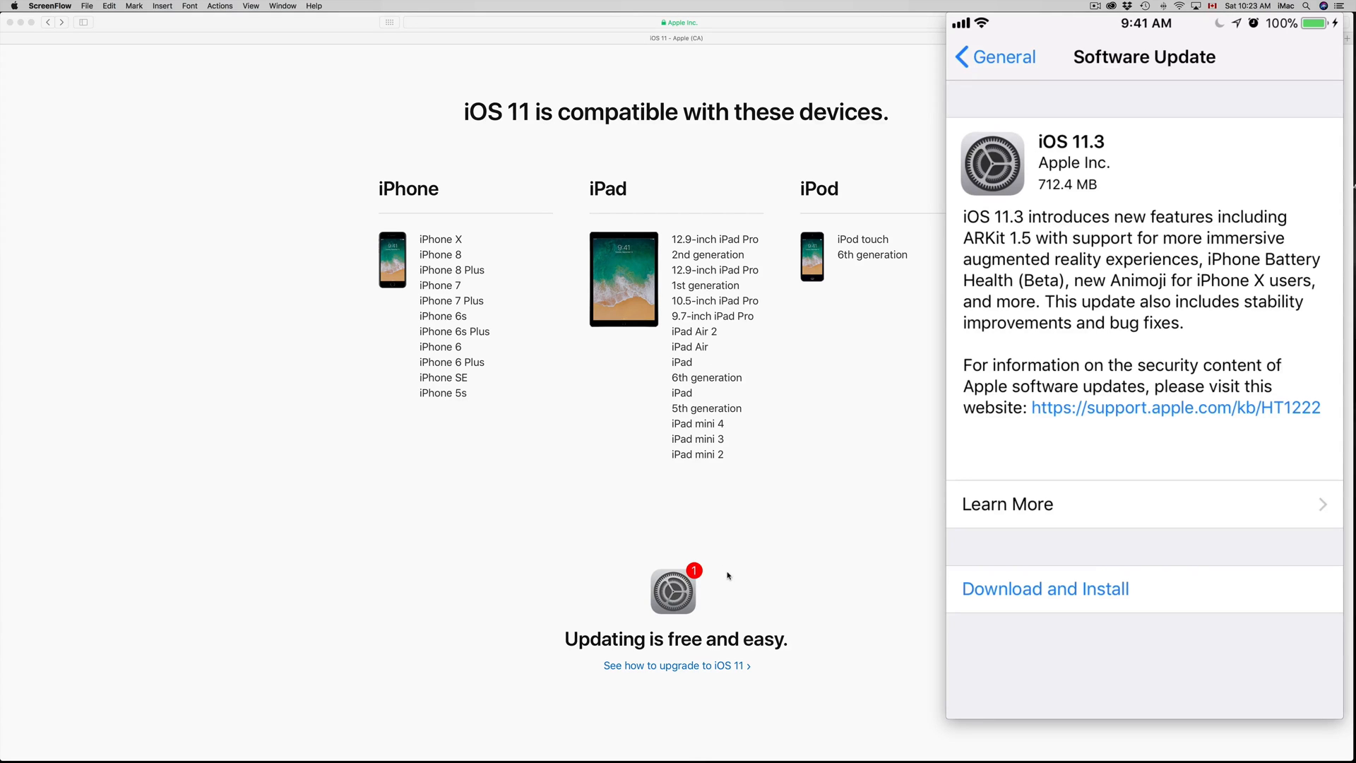
mouse_move(742, 575)
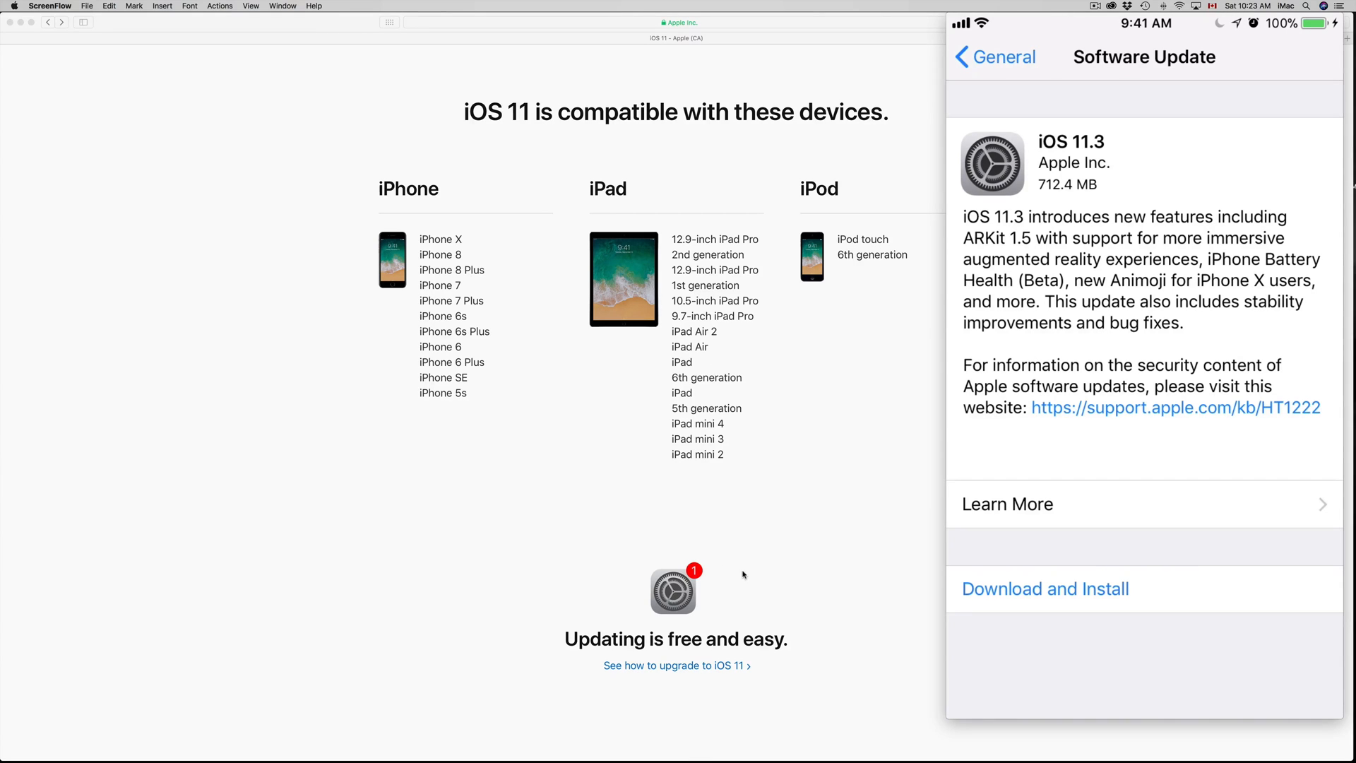
mouse_move(900, 739)
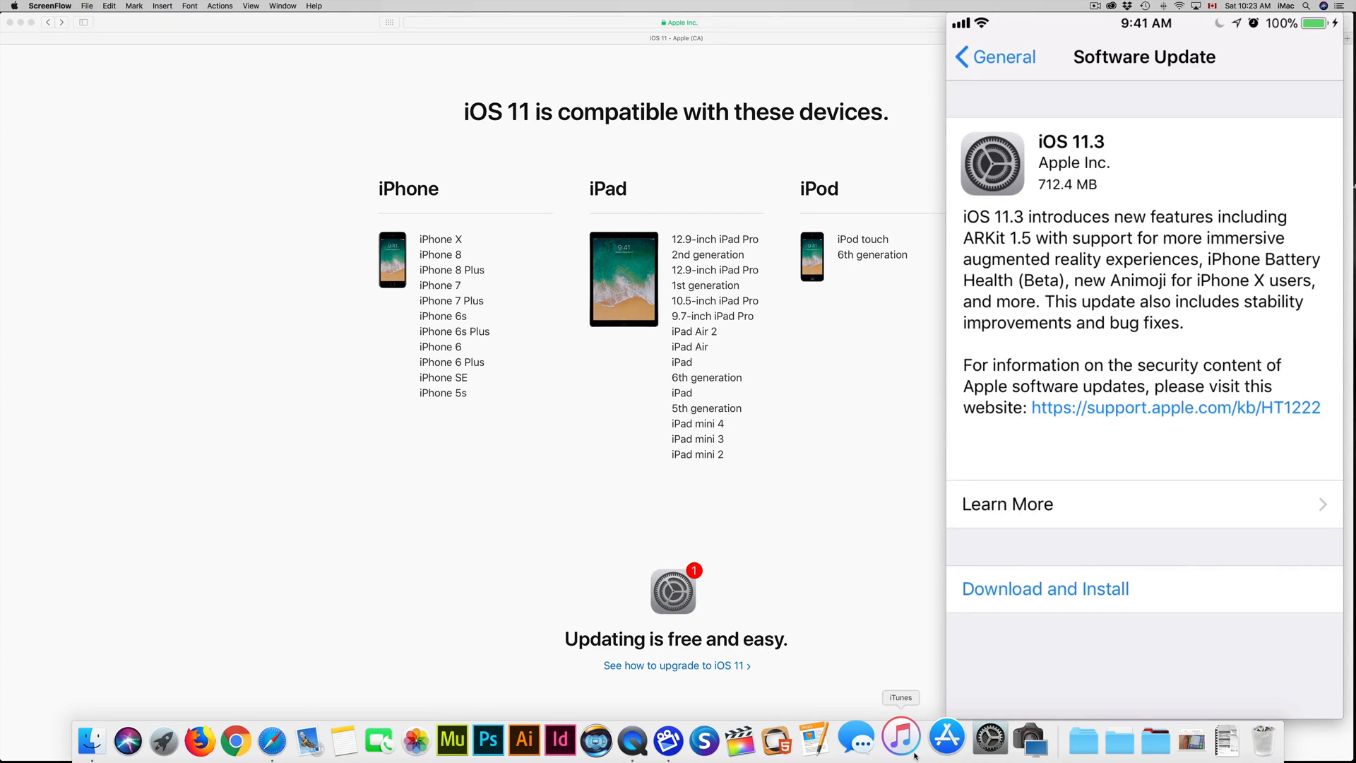
Launch iTunes from the Dock so it detects the connected iPhone and offers iOS 11.3.
left_click(900, 739)
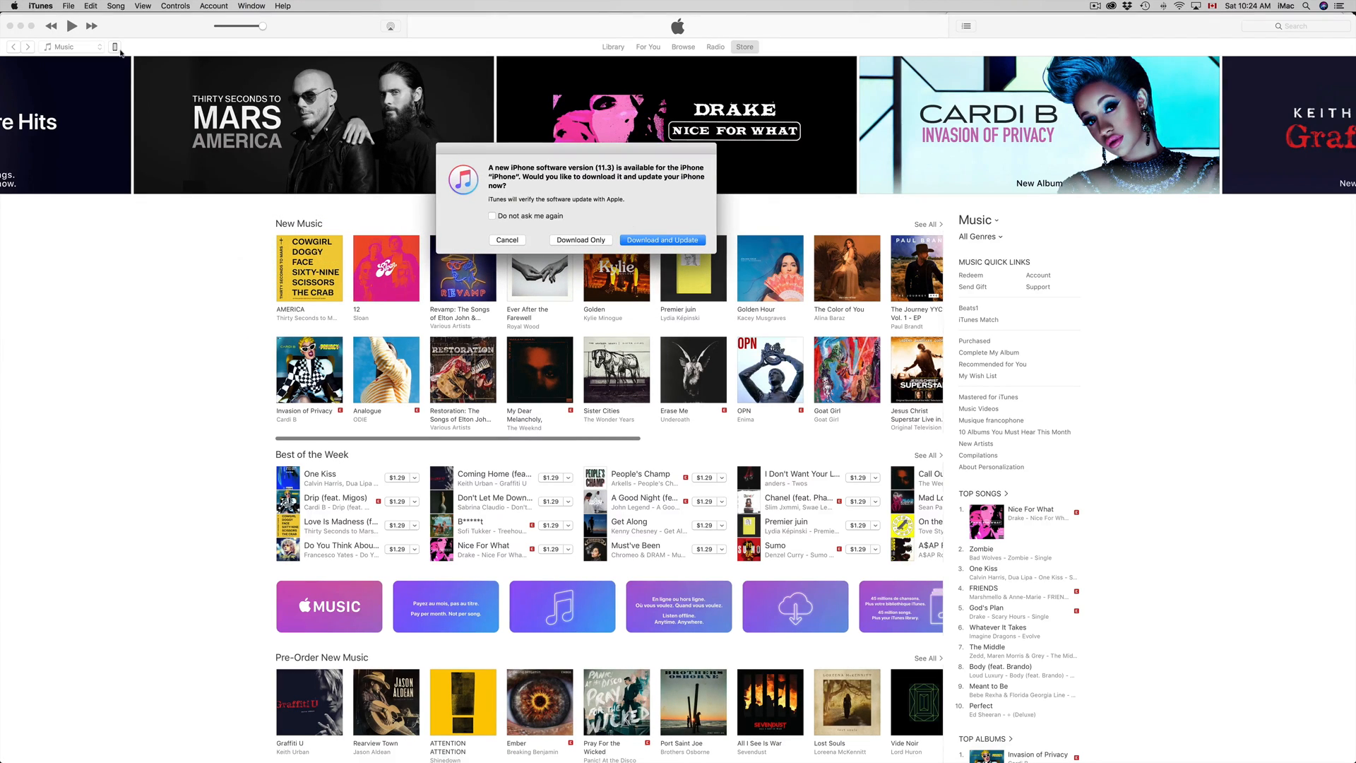
mouse_move(152, 34)
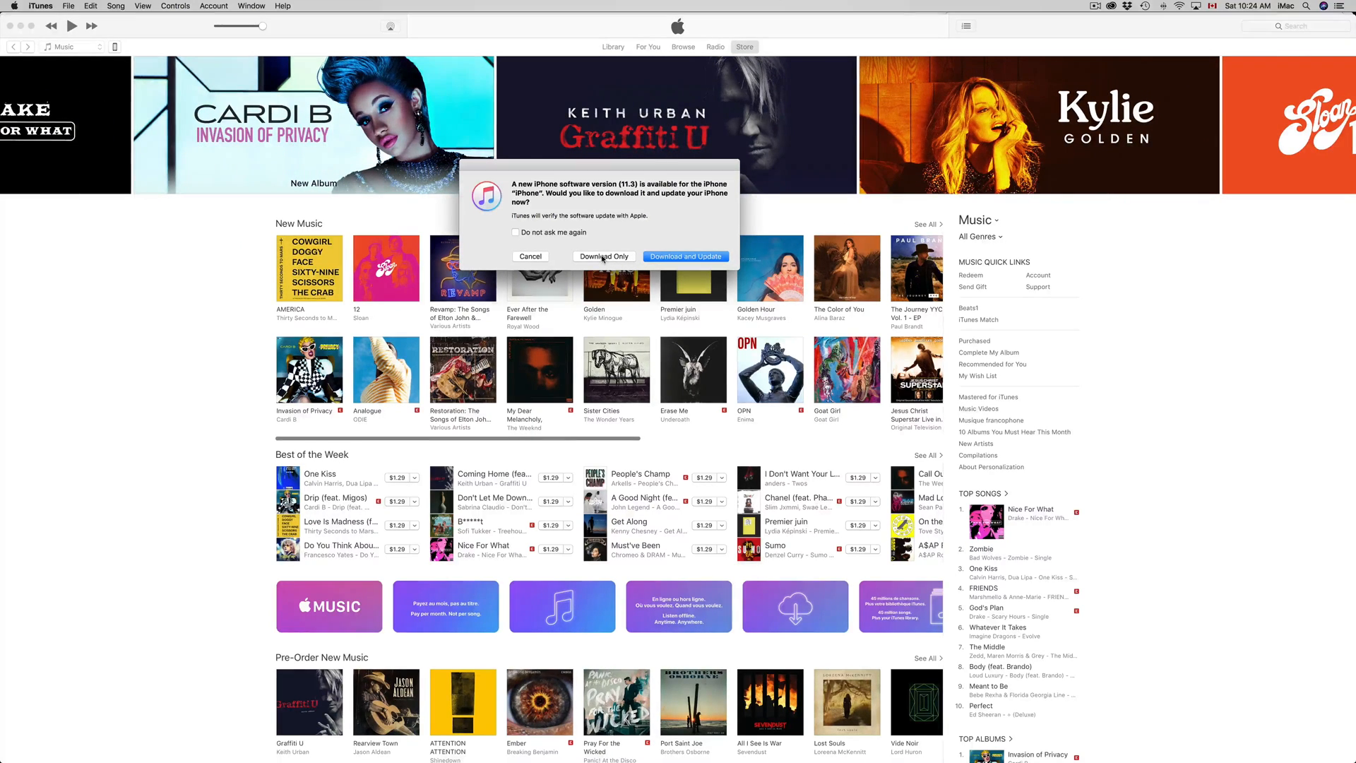
Choose Download Only for iOS 11.3, accept the release notes and license agreement.
left_click(530, 256)
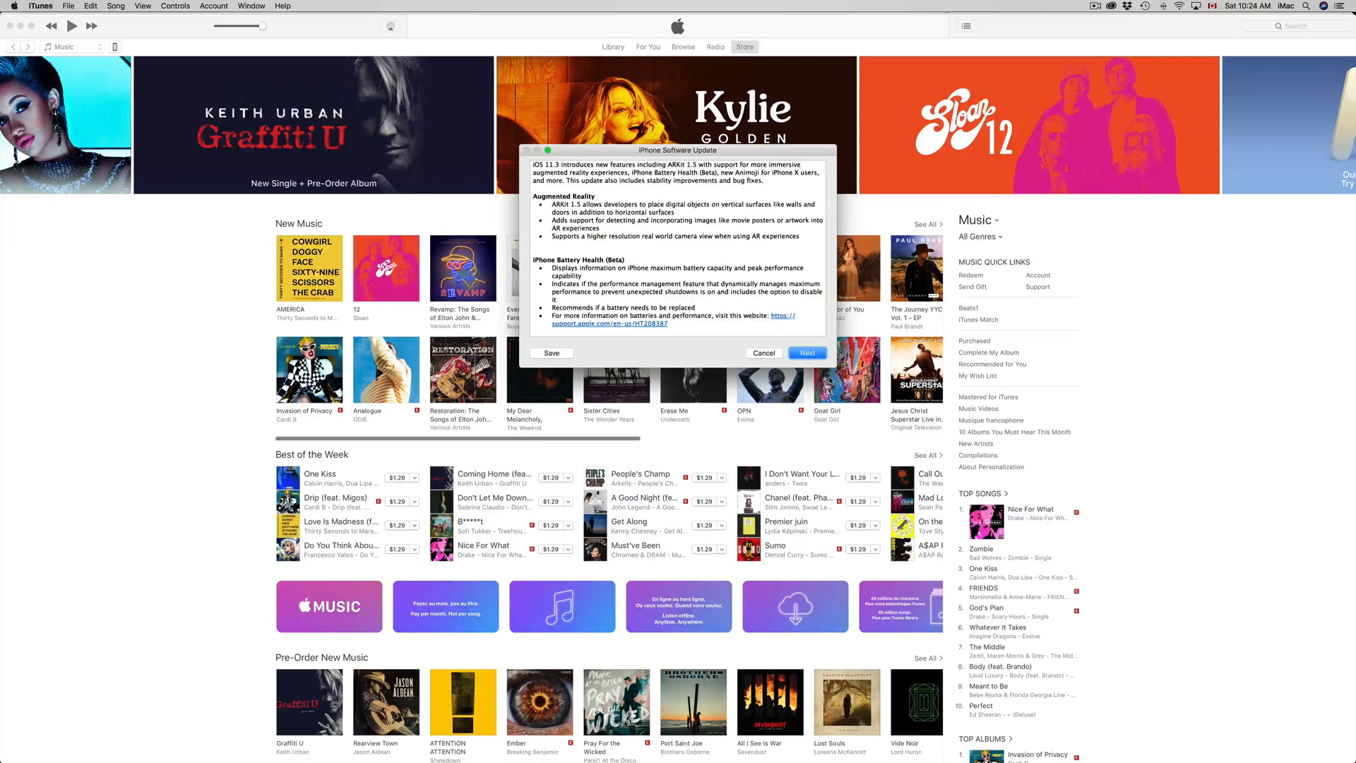
left_click(807, 353)
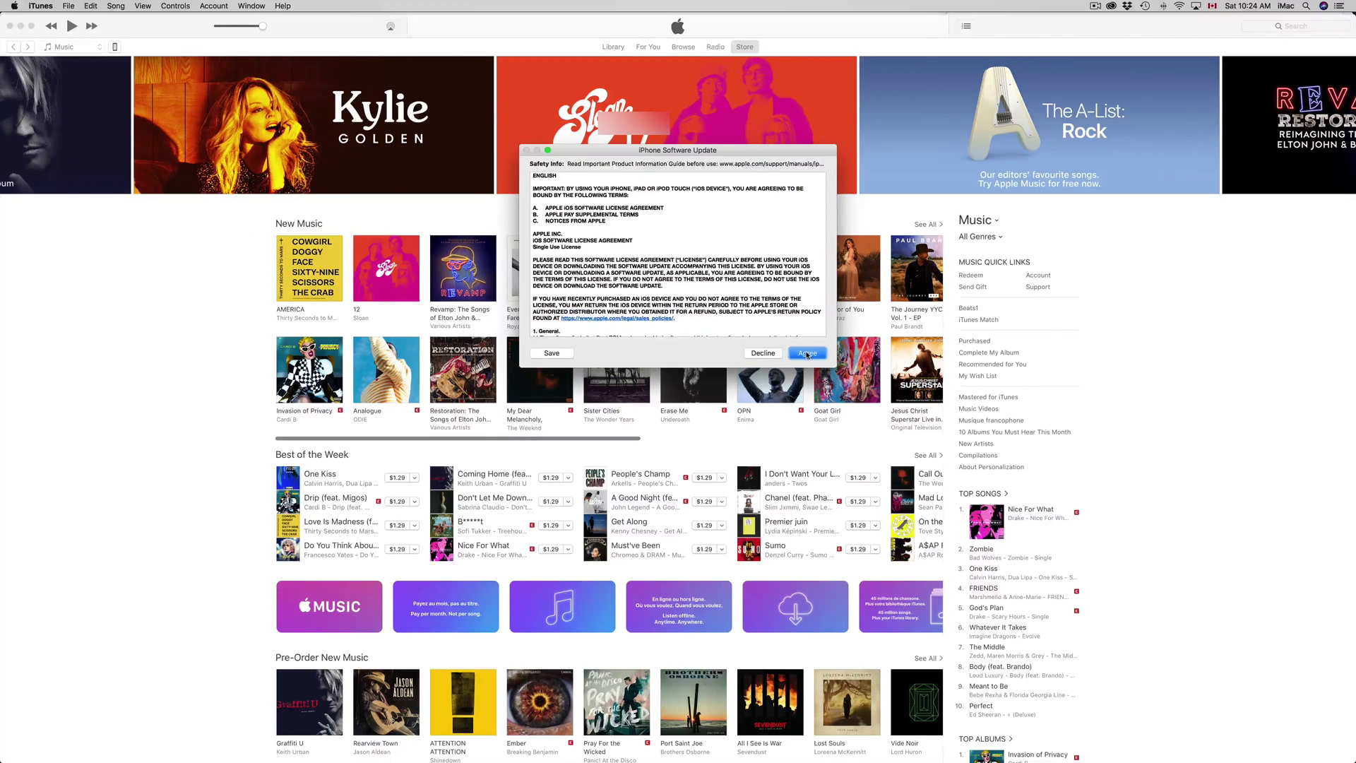
left_click(807, 354)
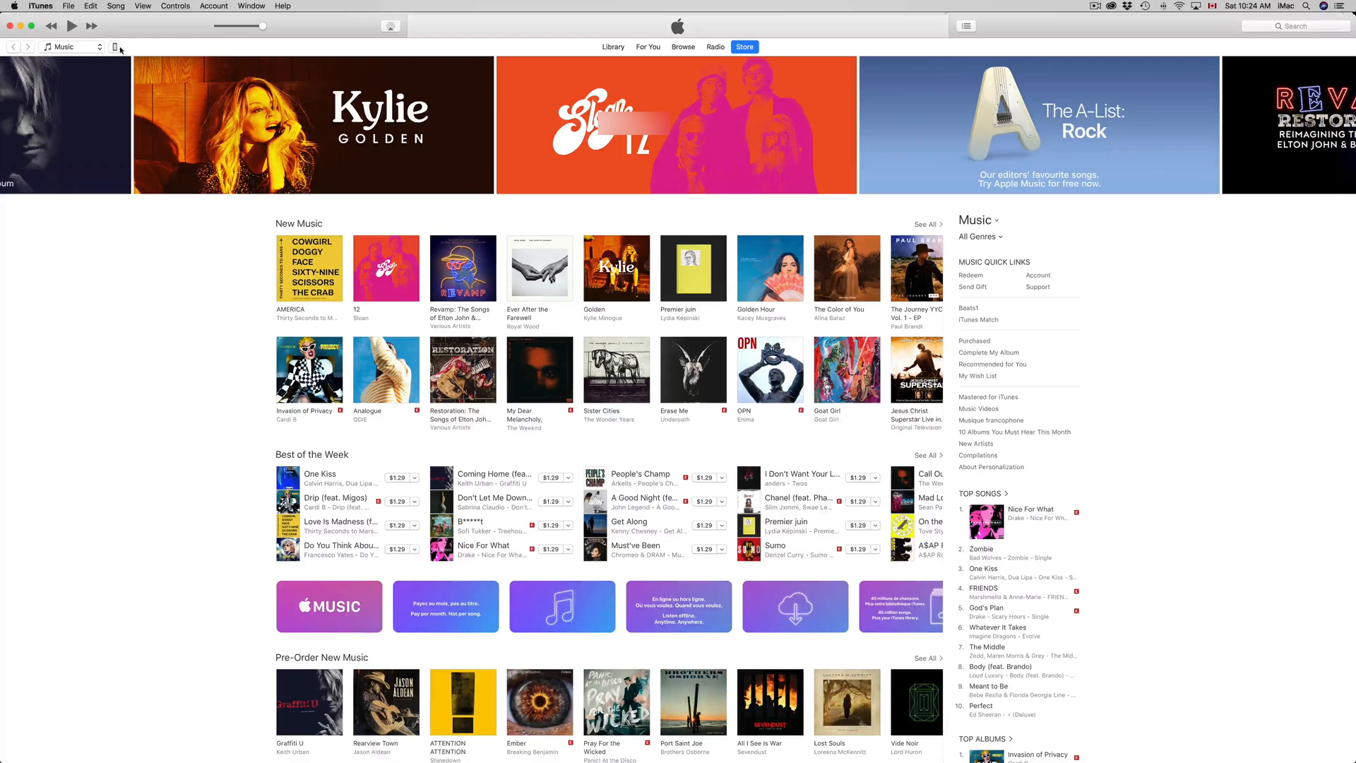
Show the iPhone 6s Summary page while the update downloads.
left_click(115, 48)
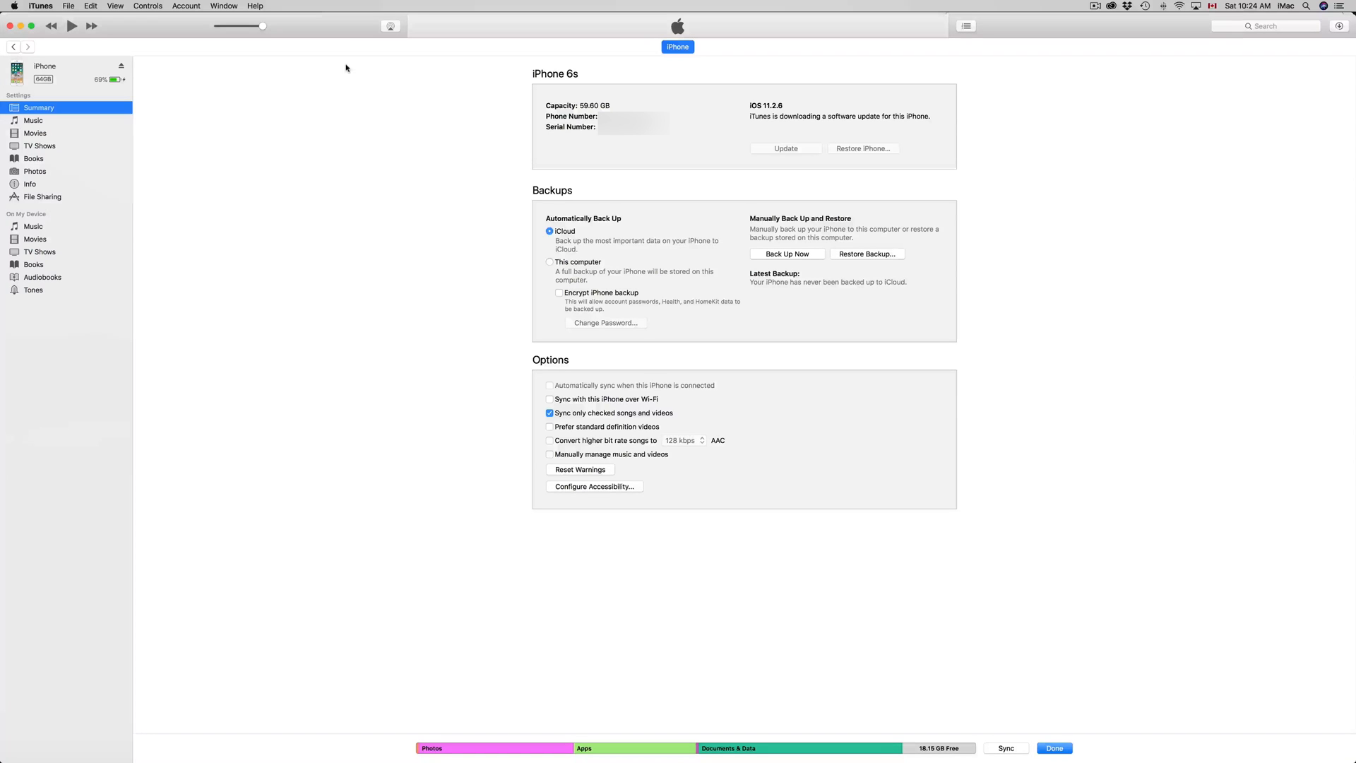
mouse_move(532, 129)
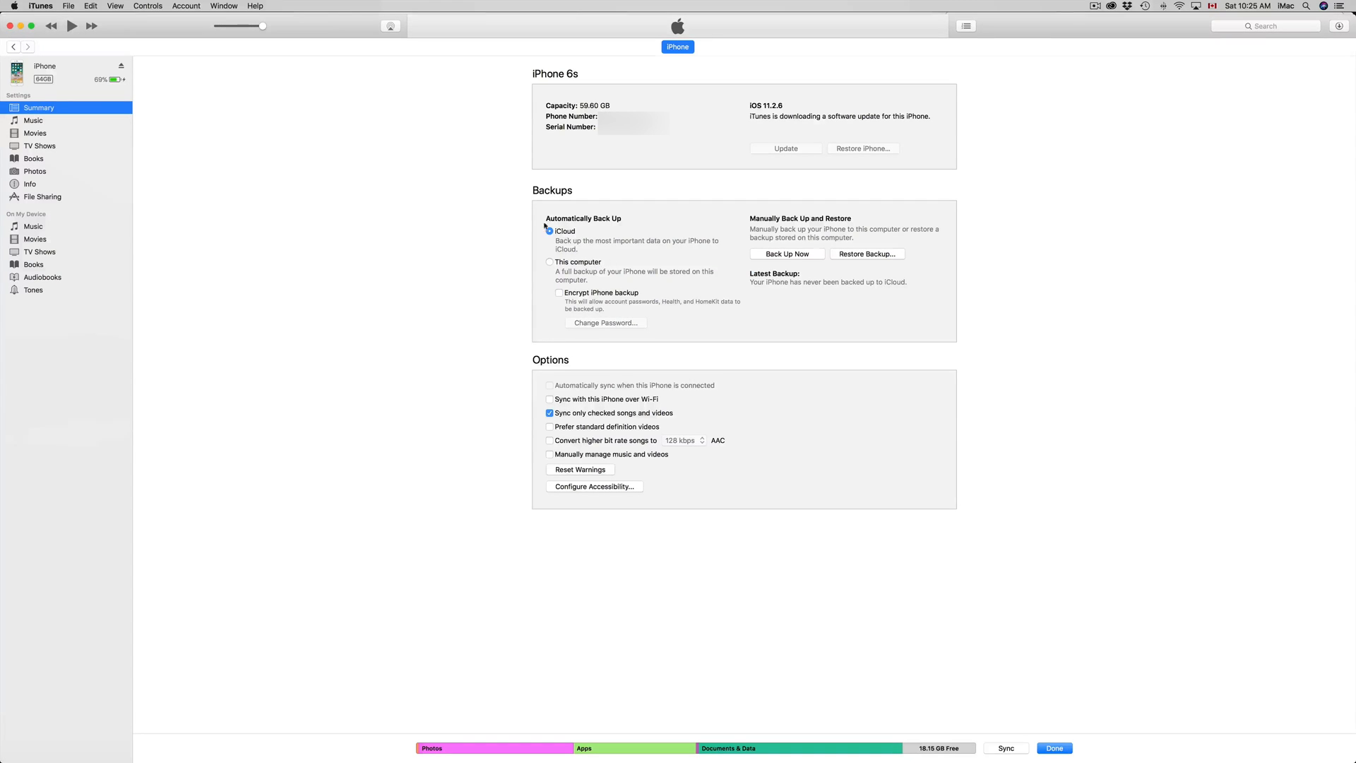
Set Automatically Back Up to This computer instead of iCloud.
left_click(550, 263)
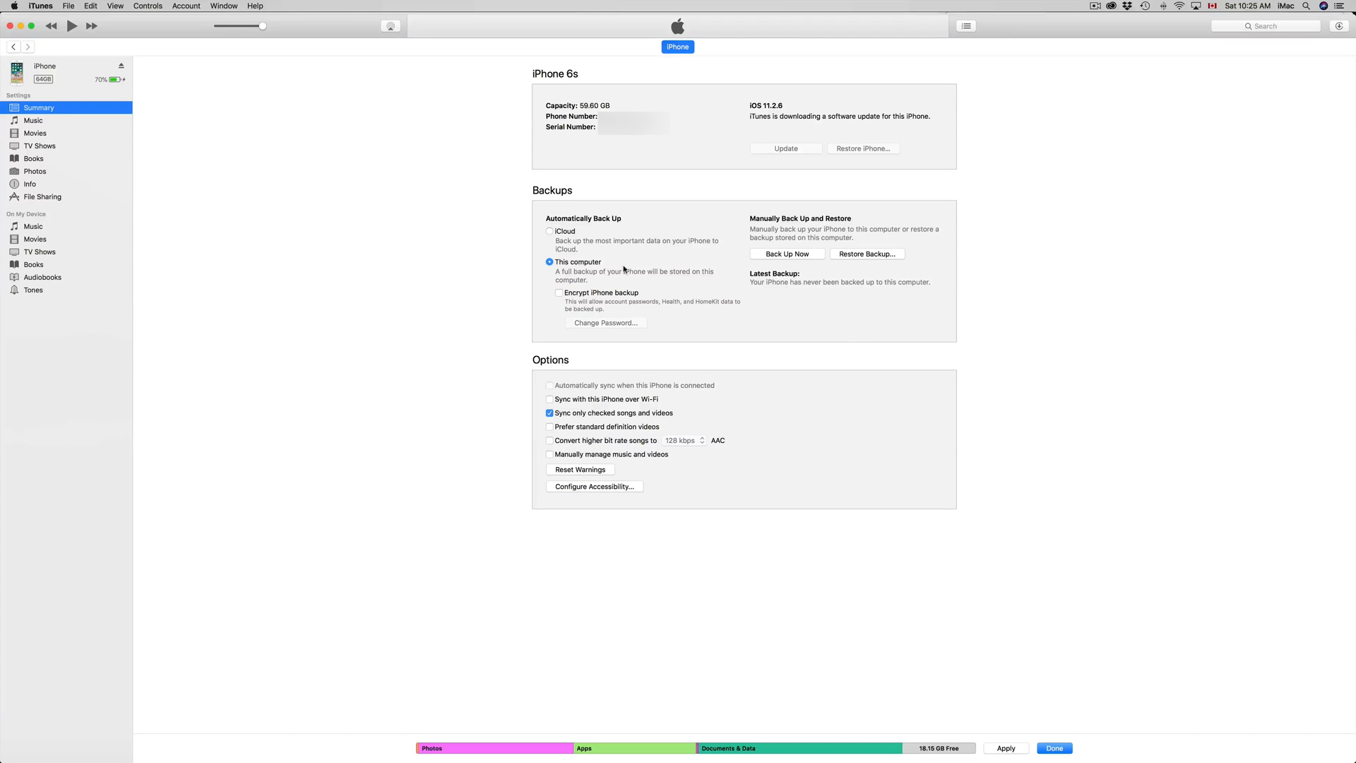
mouse_move(615, 265)
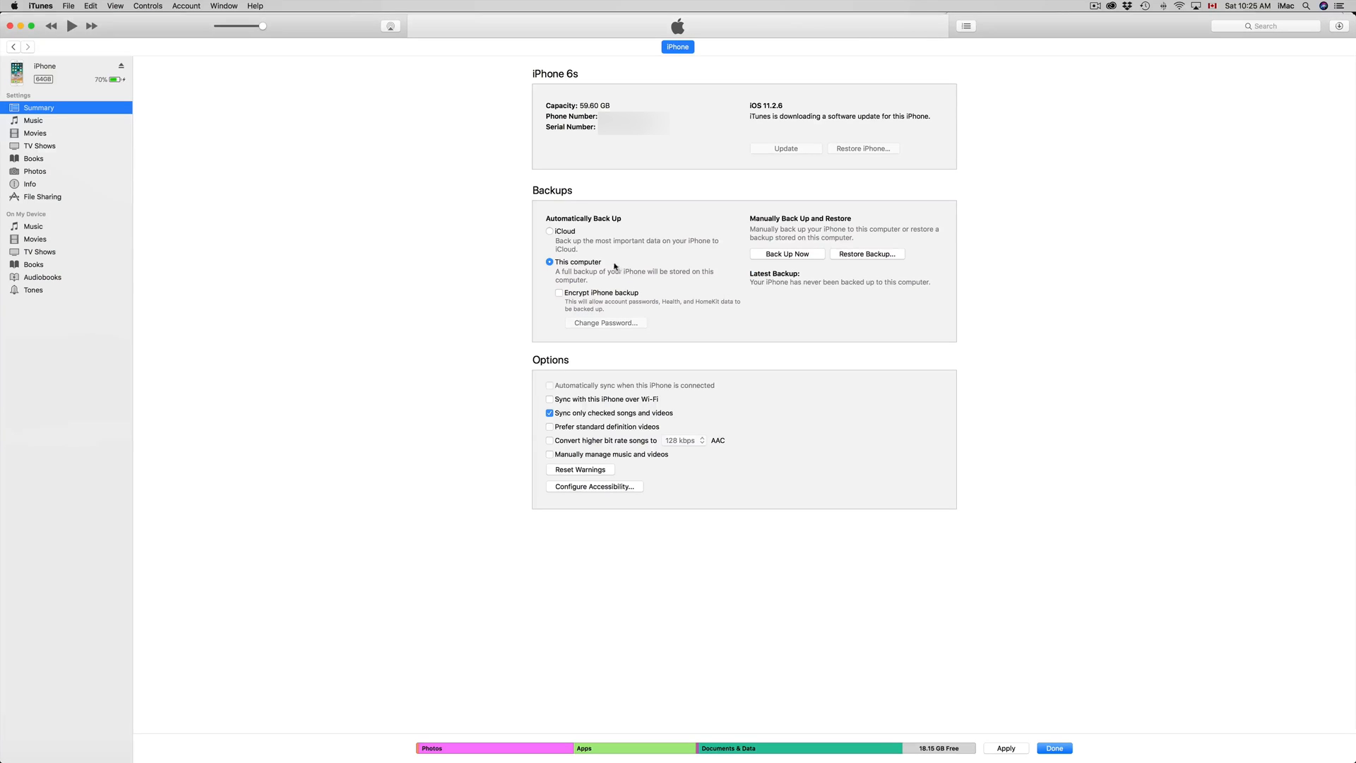
mouse_move(569, 263)
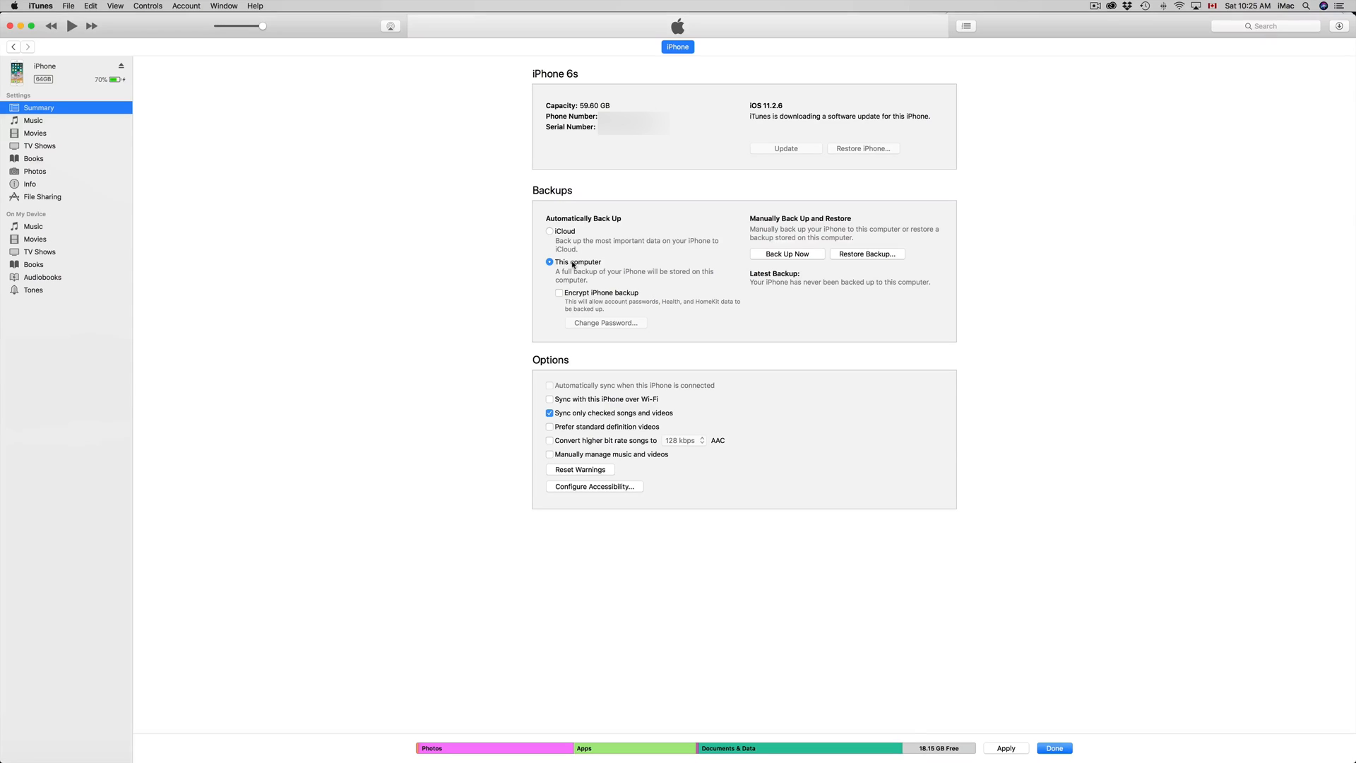
mouse_move(592, 278)
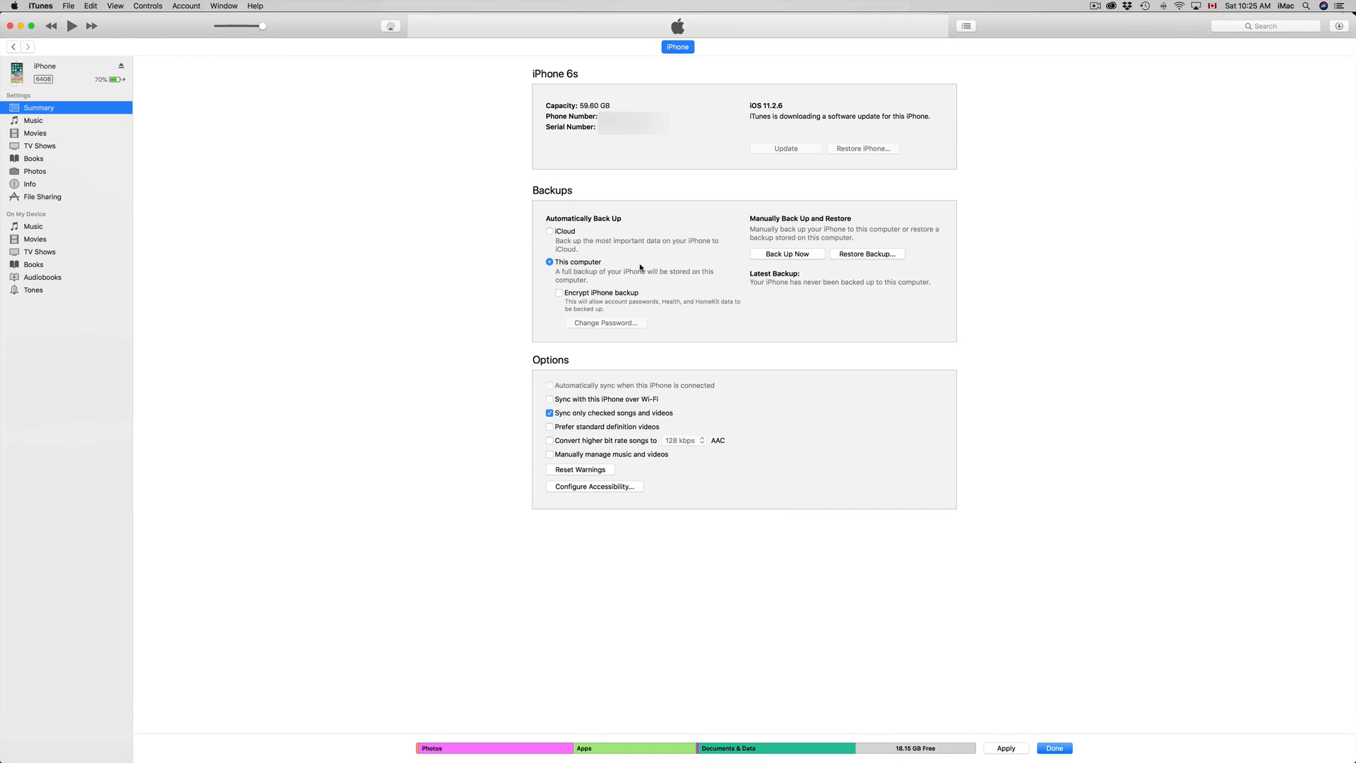
mouse_move(1006, 748)
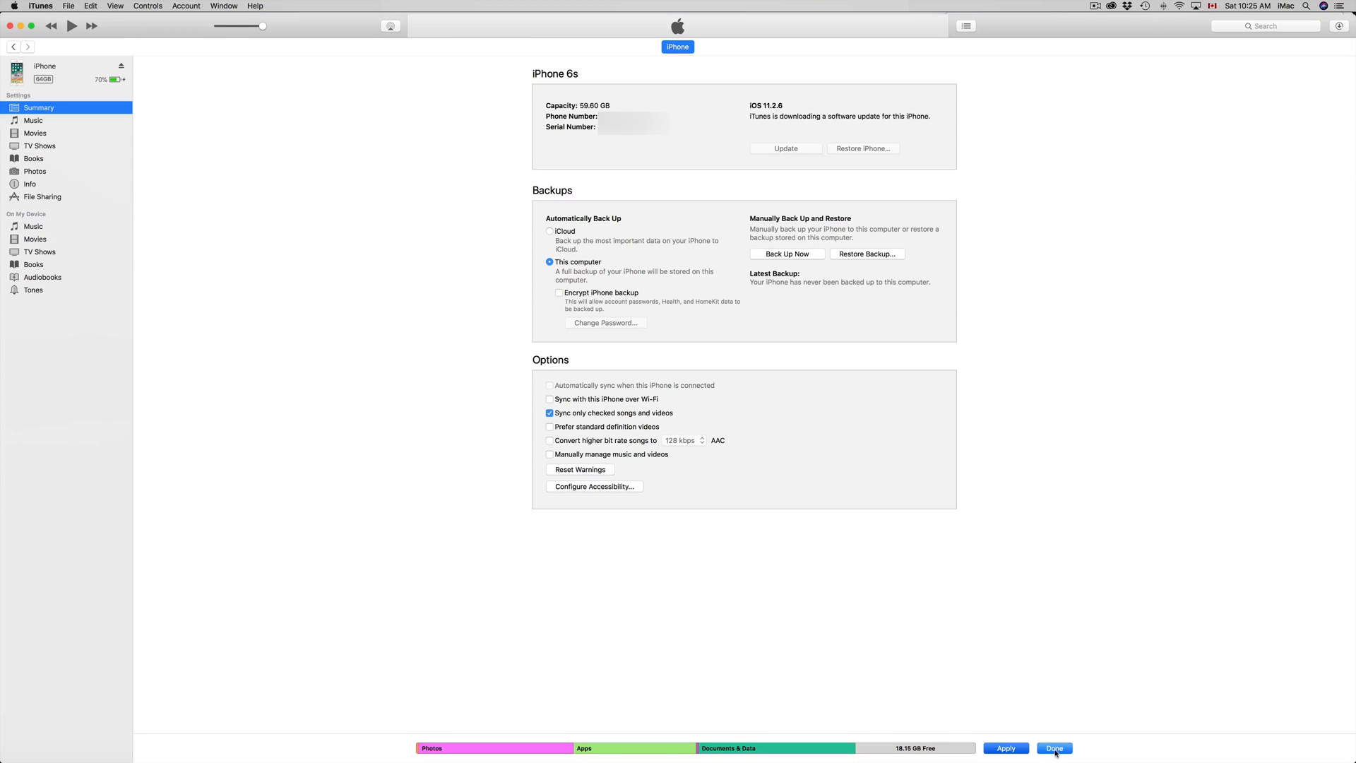
Apply the backup setting with Done and return to the iPhone 6s Summary page.
left_click(1053, 748)
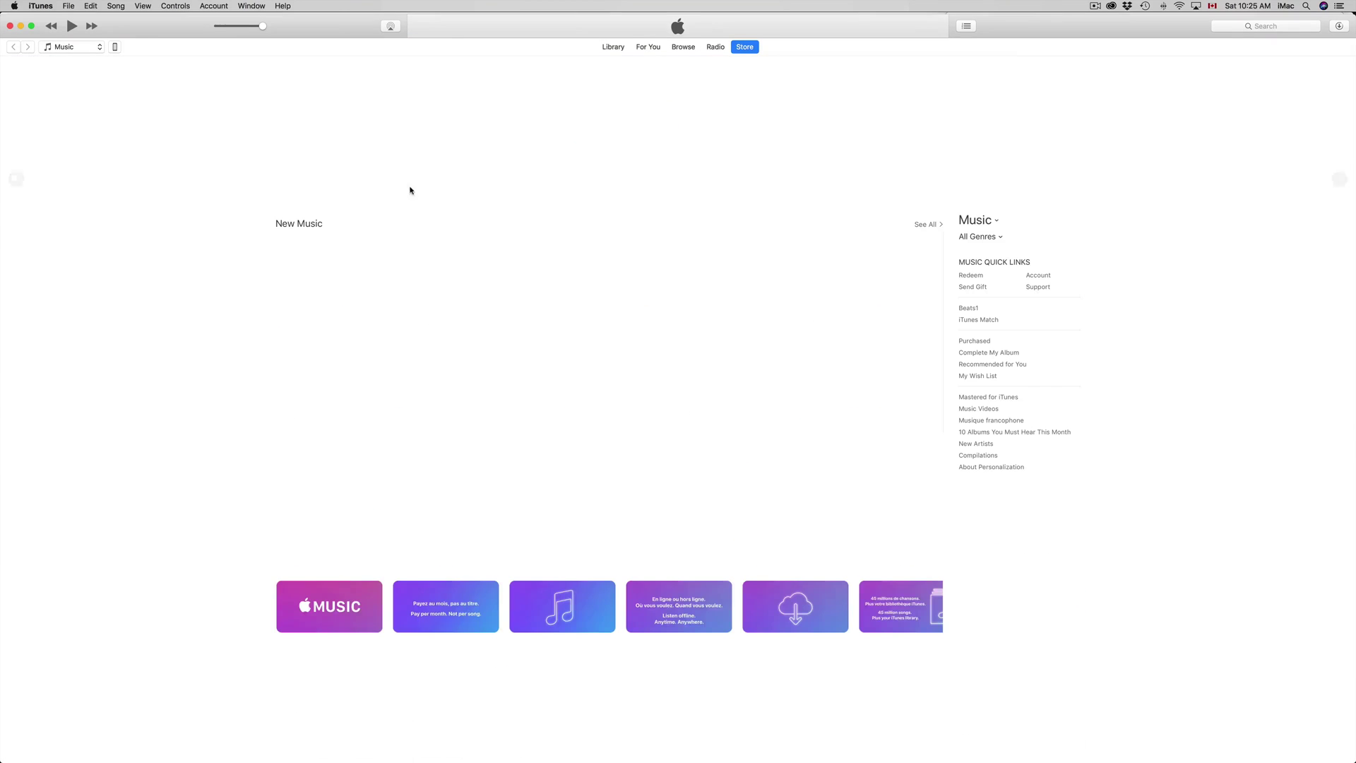
left_click(114, 47)
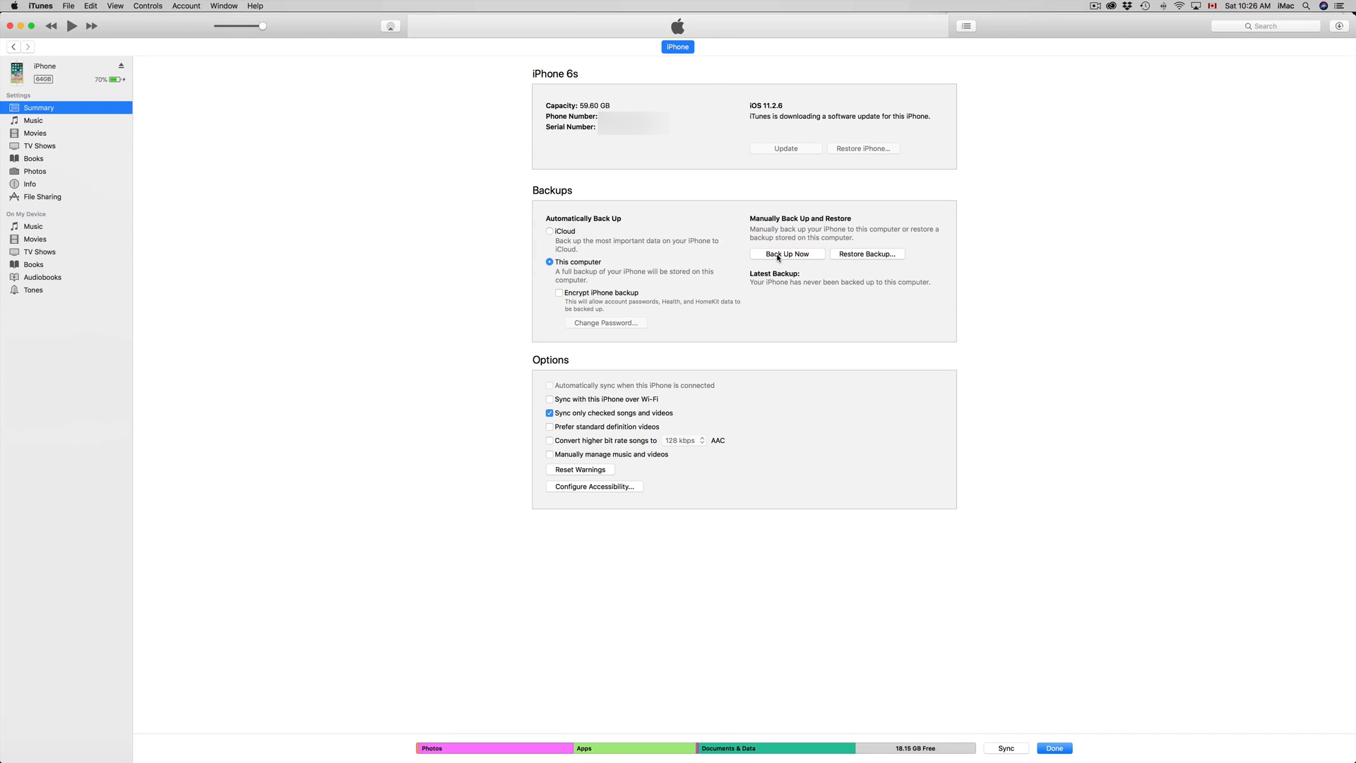
Start a manual Back Up Now of the iPhone 6s to this computer.
left_click(787, 253)
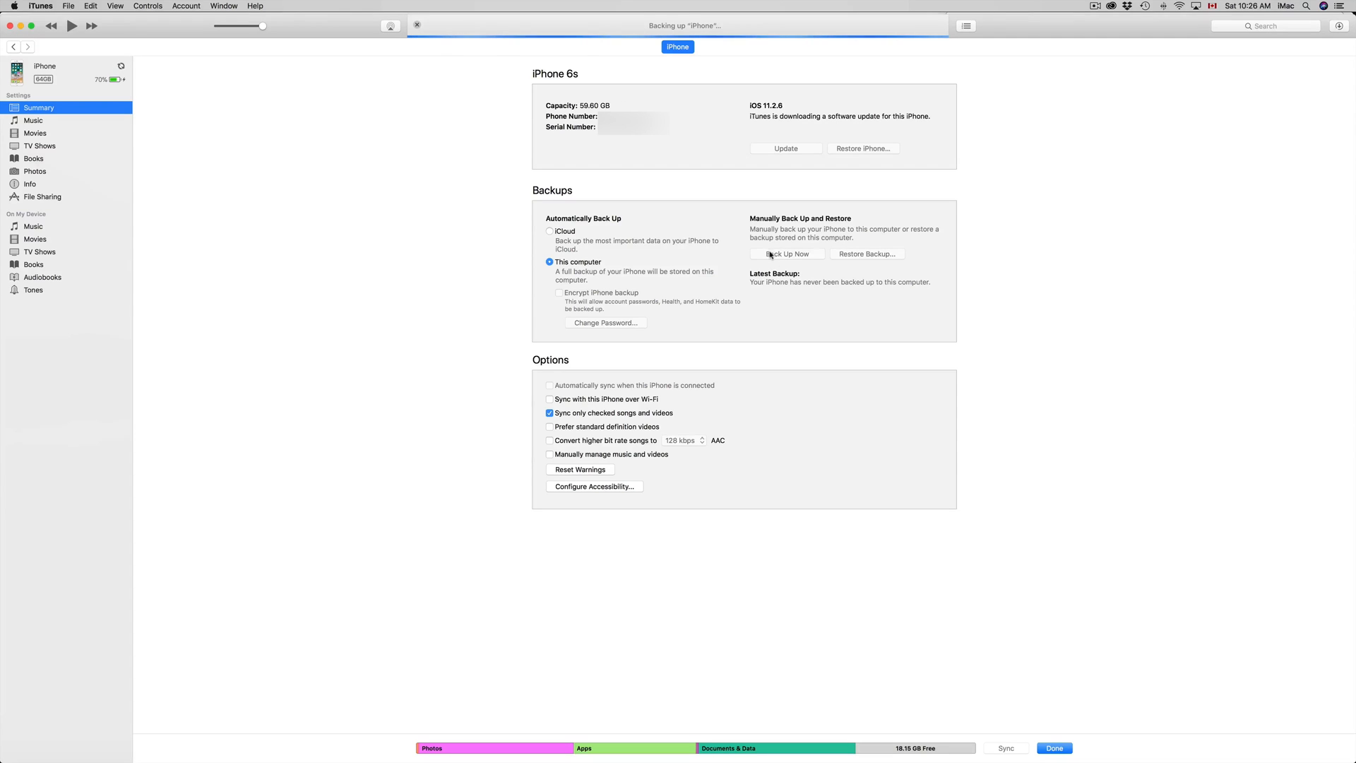
mouse_move(602, 250)
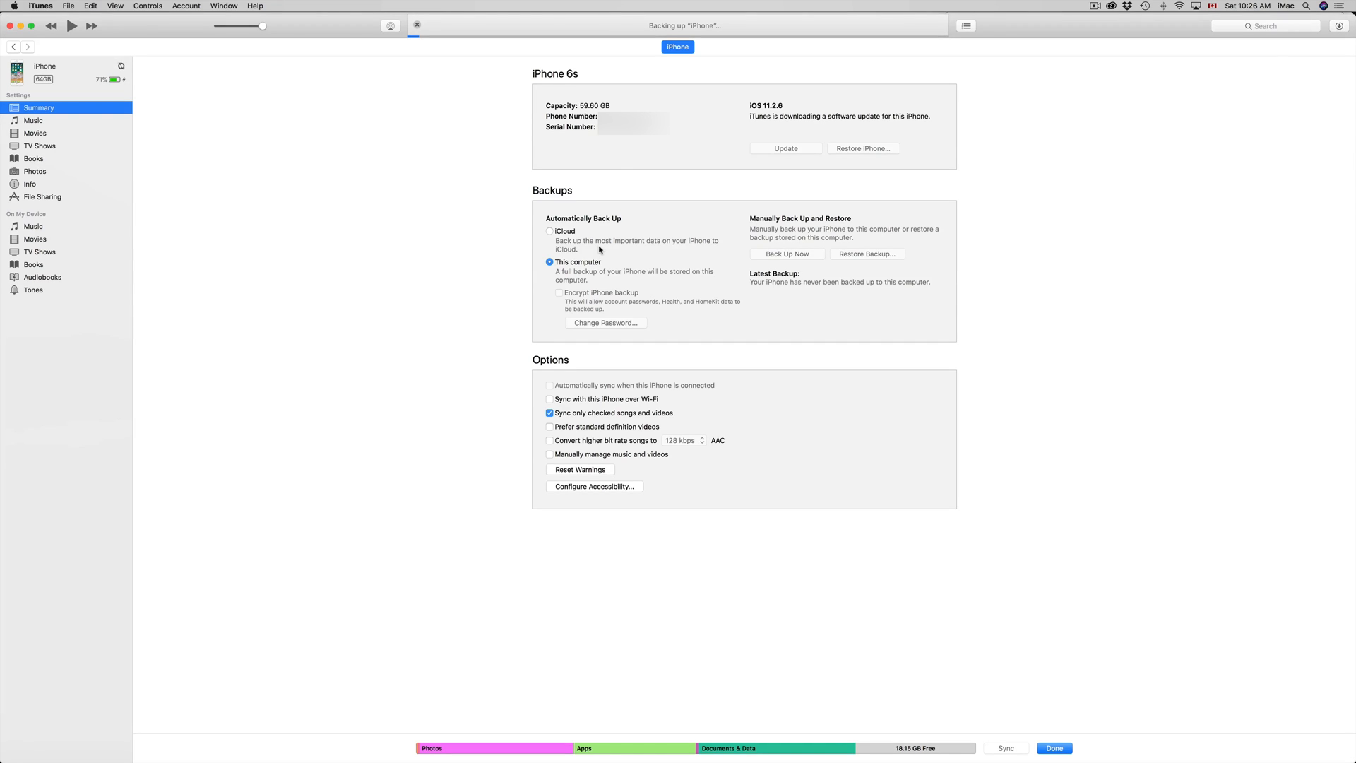
mouse_move(729, 398)
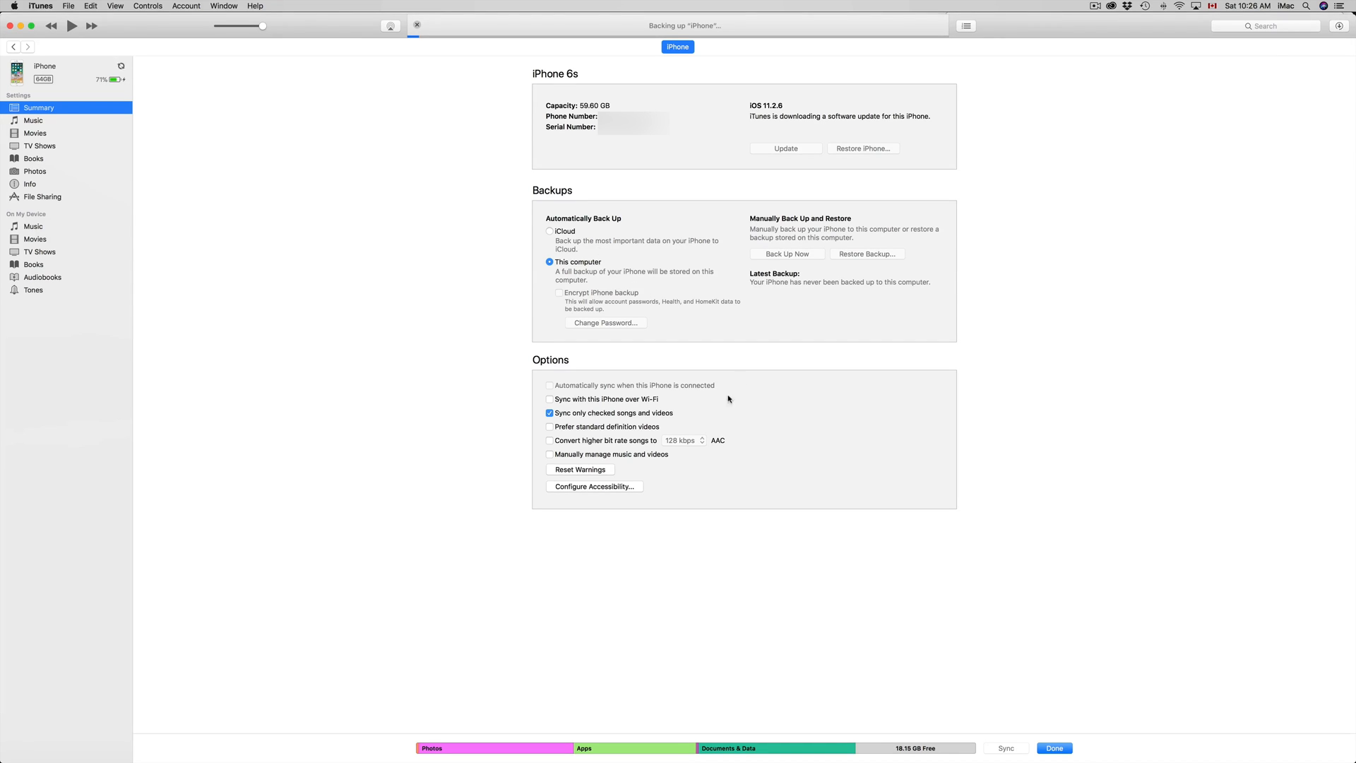
mouse_move(671, 320)
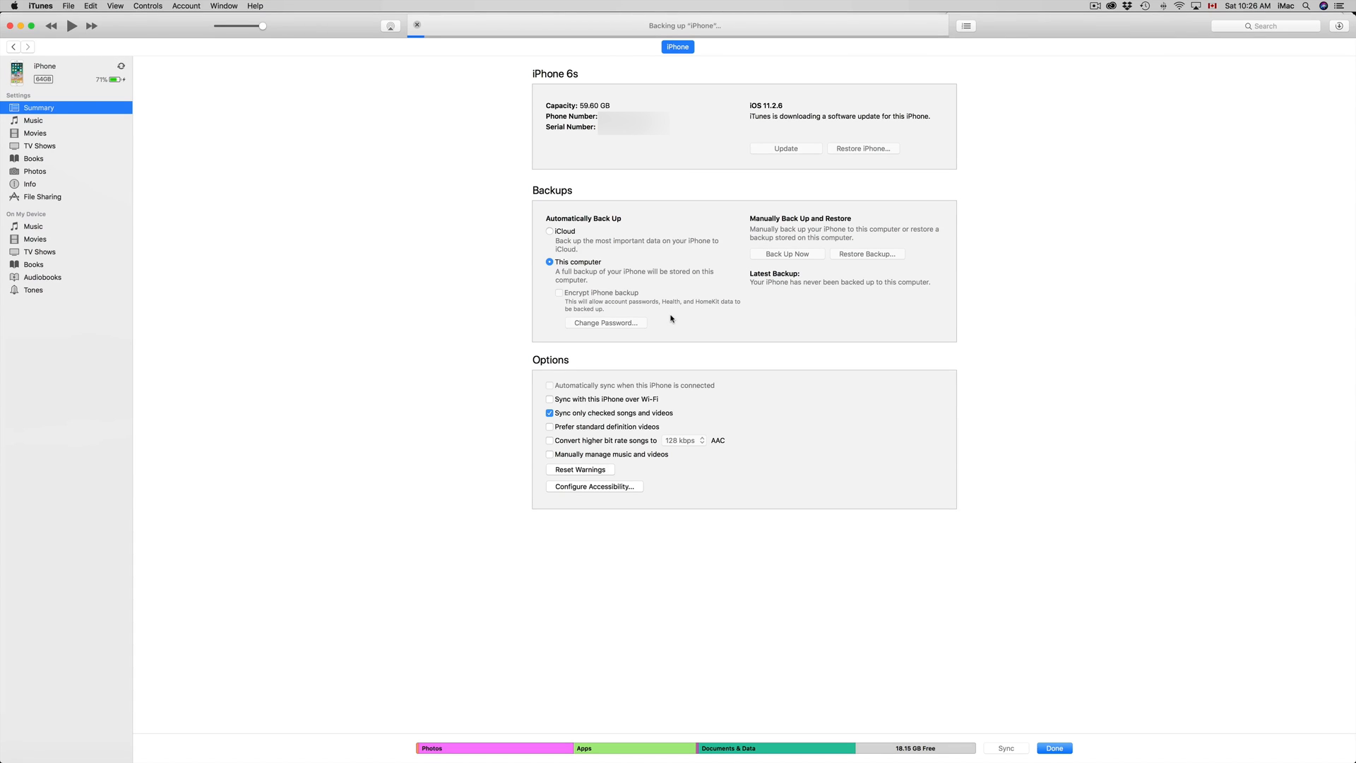
mouse_move(642, 250)
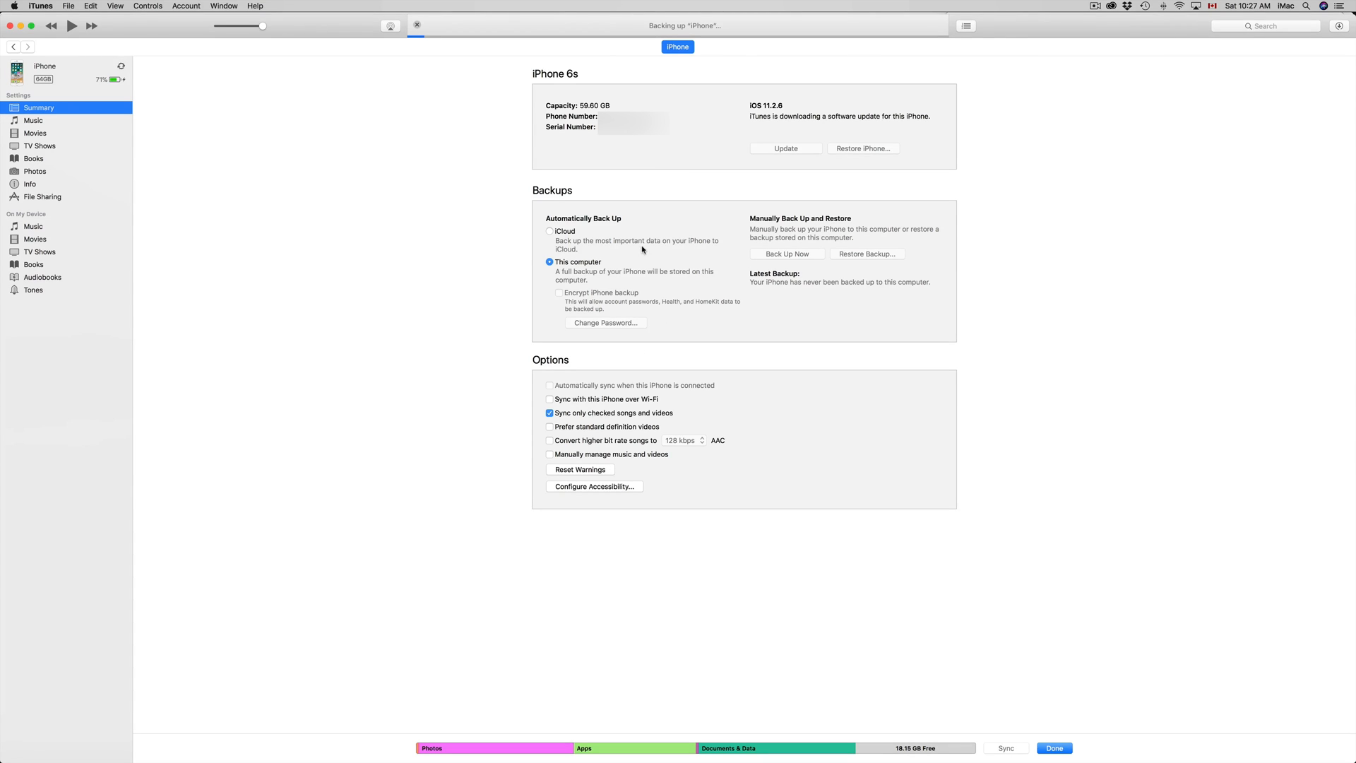
mouse_move(723, 192)
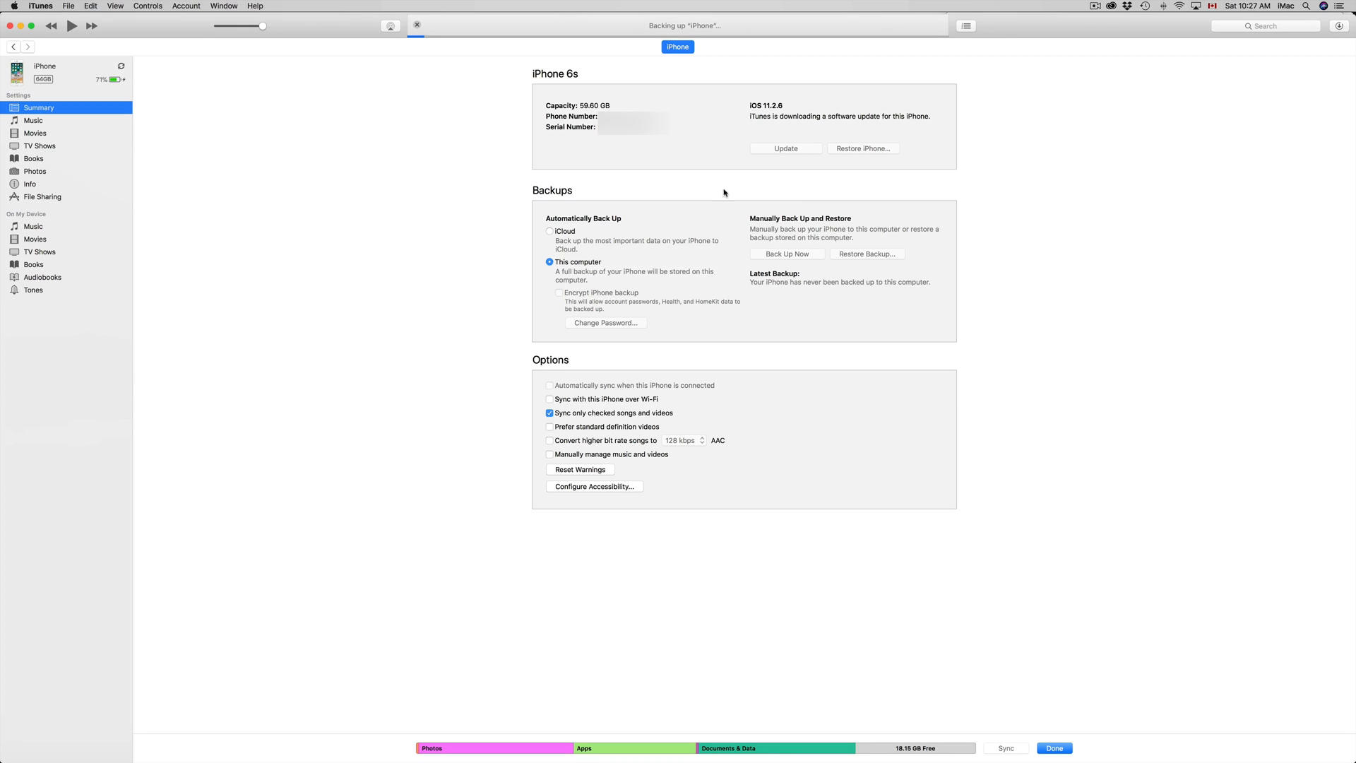
mouse_move(921, 173)
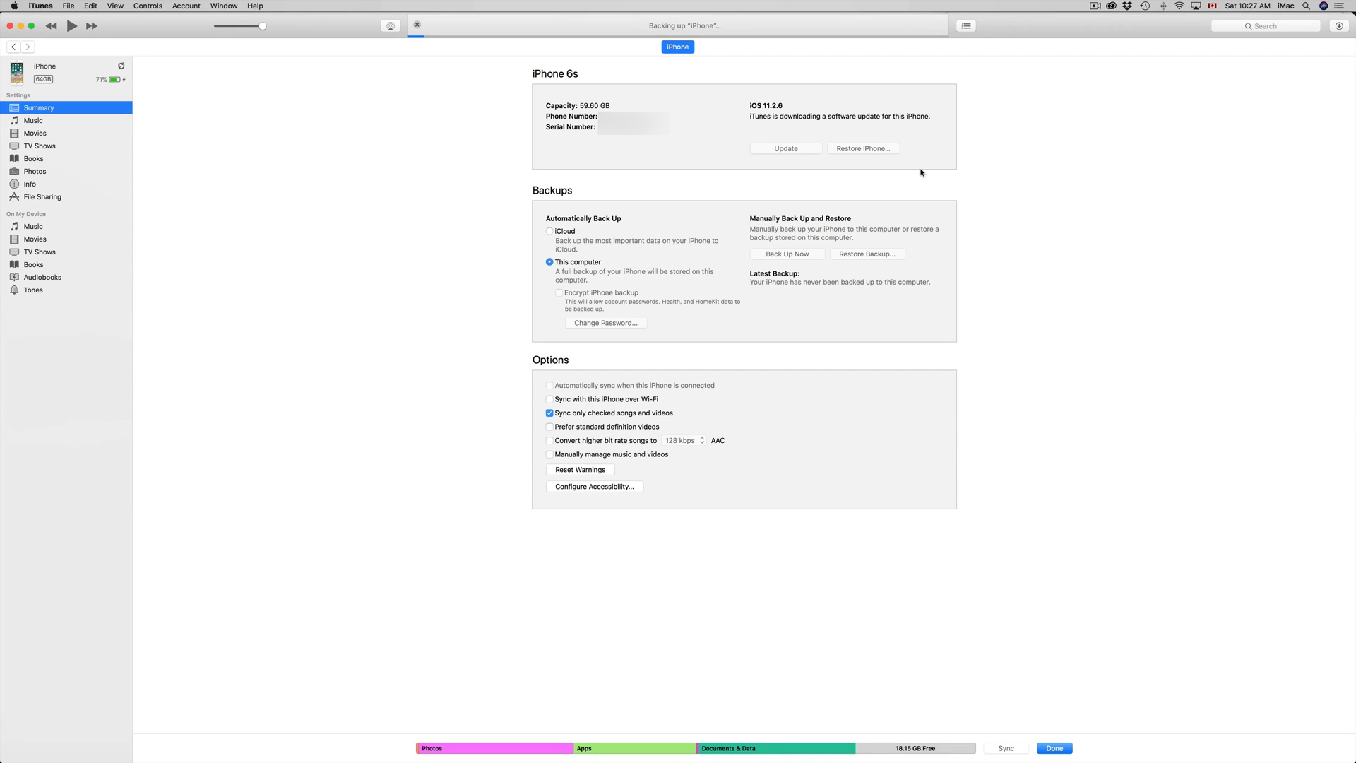
mouse_move(781, 148)
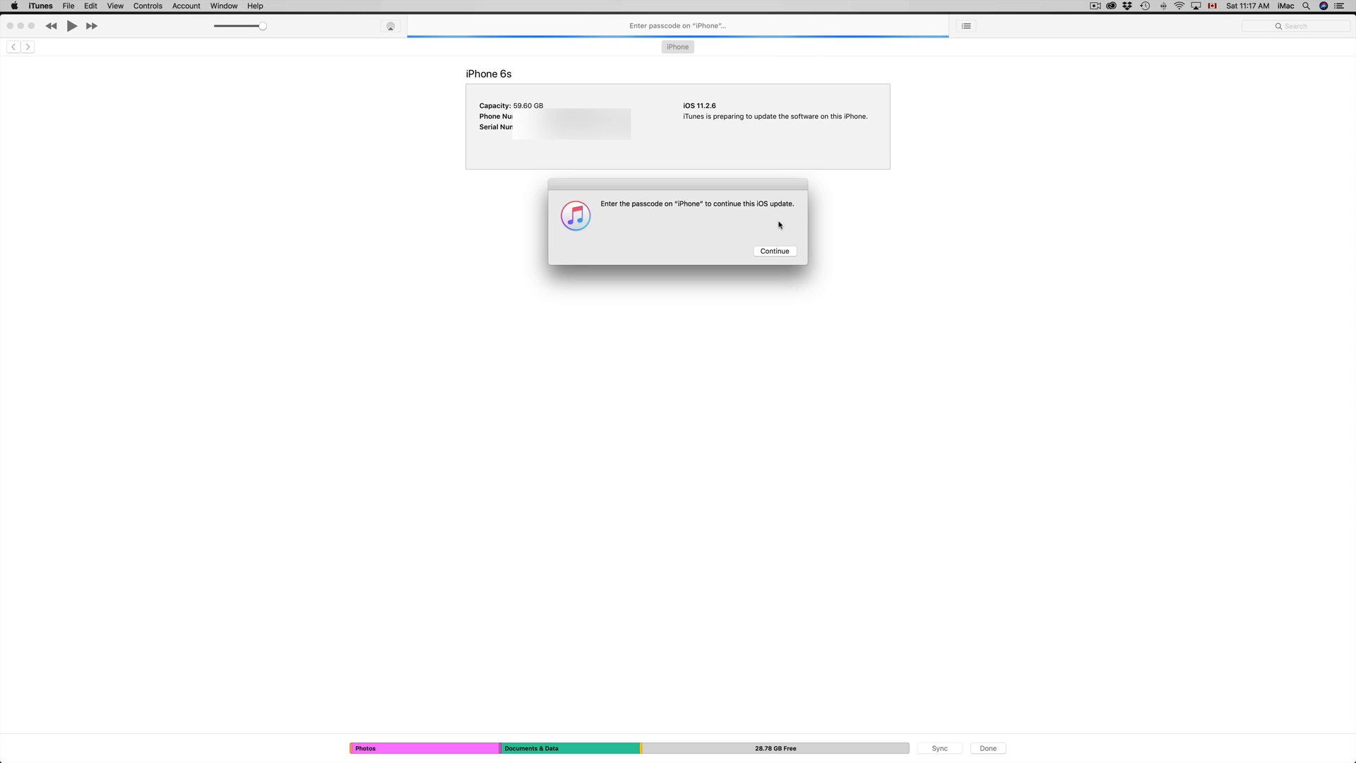
Continue past the dialog asking for the iPhone passcode for the update.
left_click(774, 251)
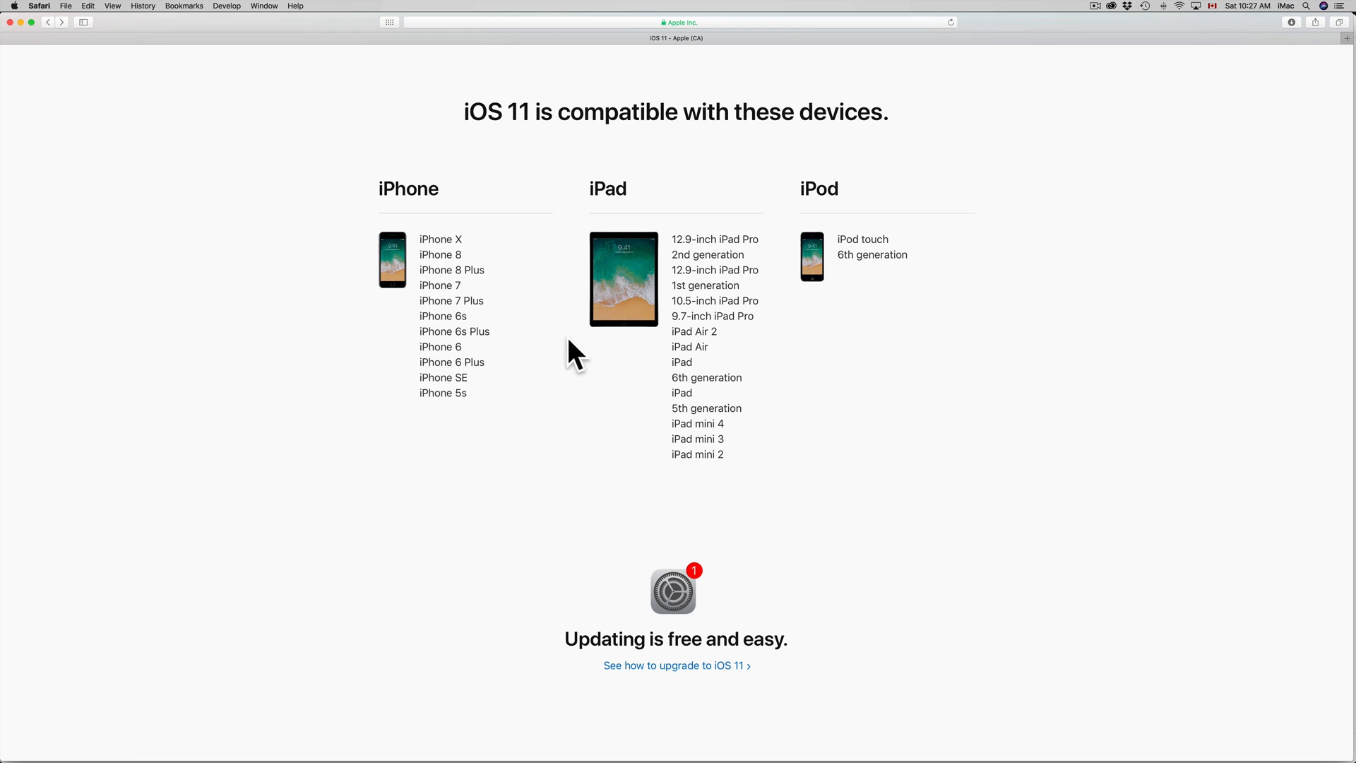
mouse_move(474, 217)
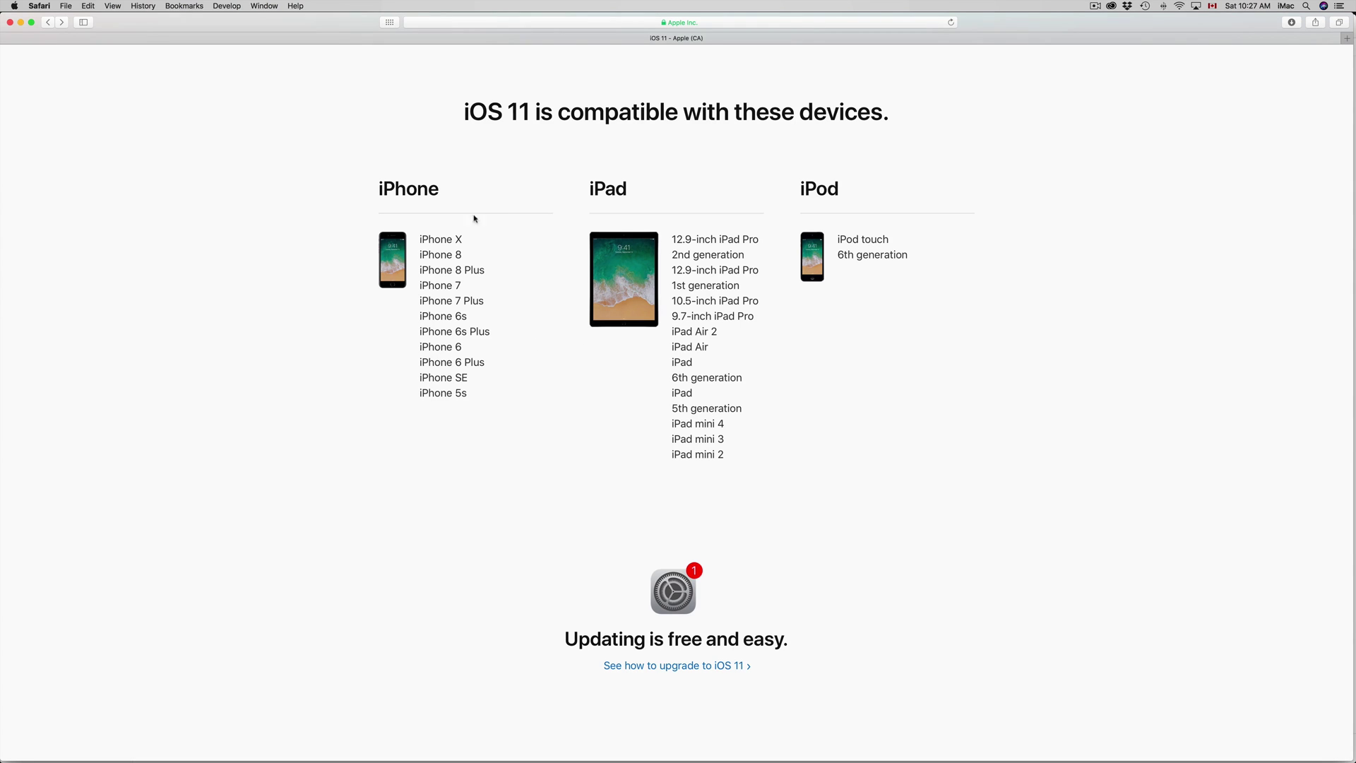
mouse_move(716, 514)
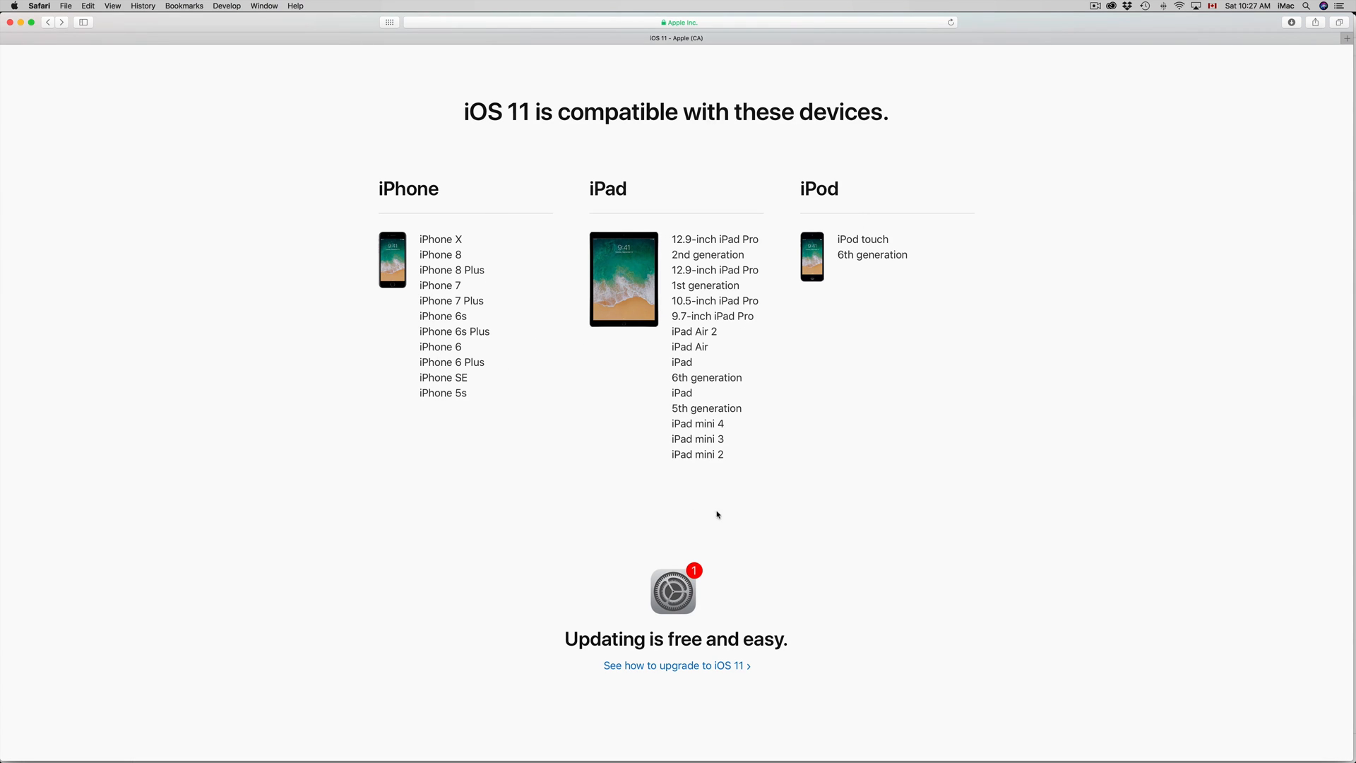
mouse_move(632, 500)
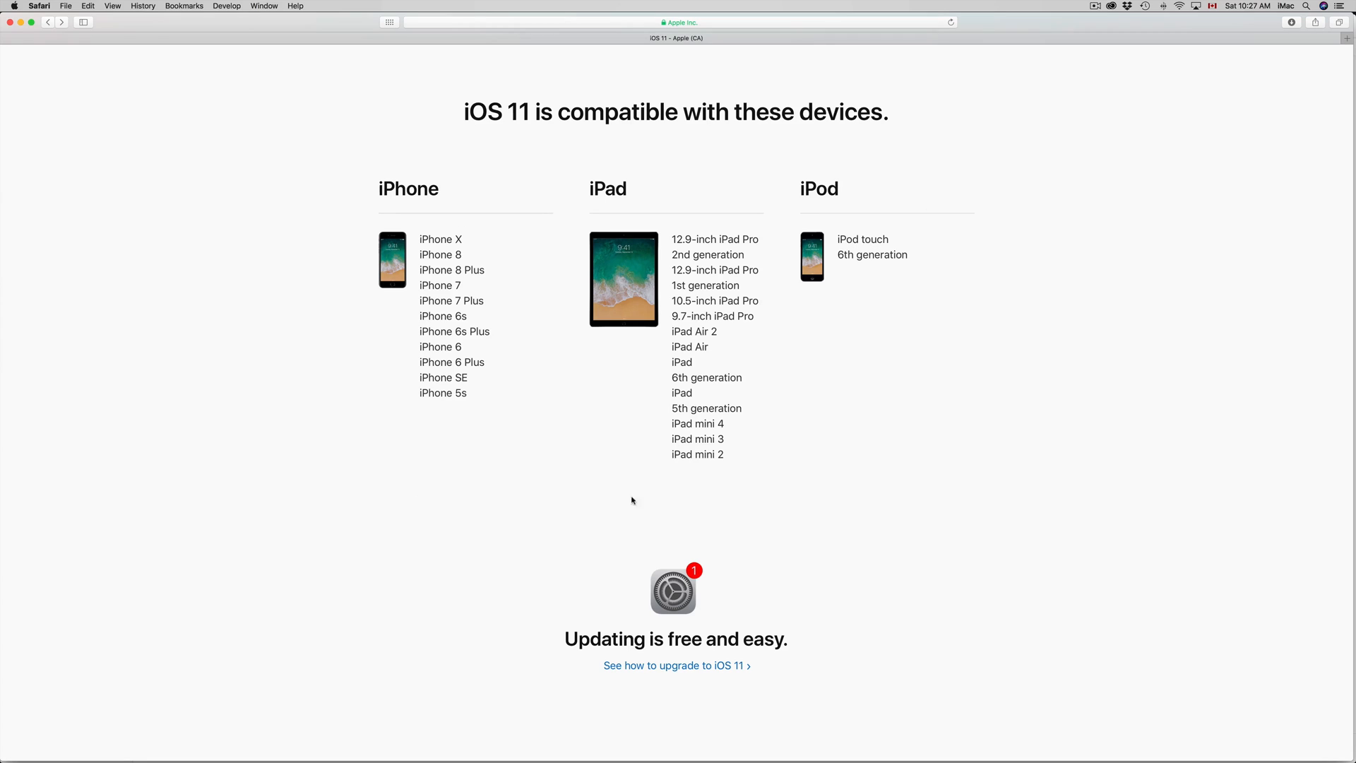
mouse_move(686, 225)
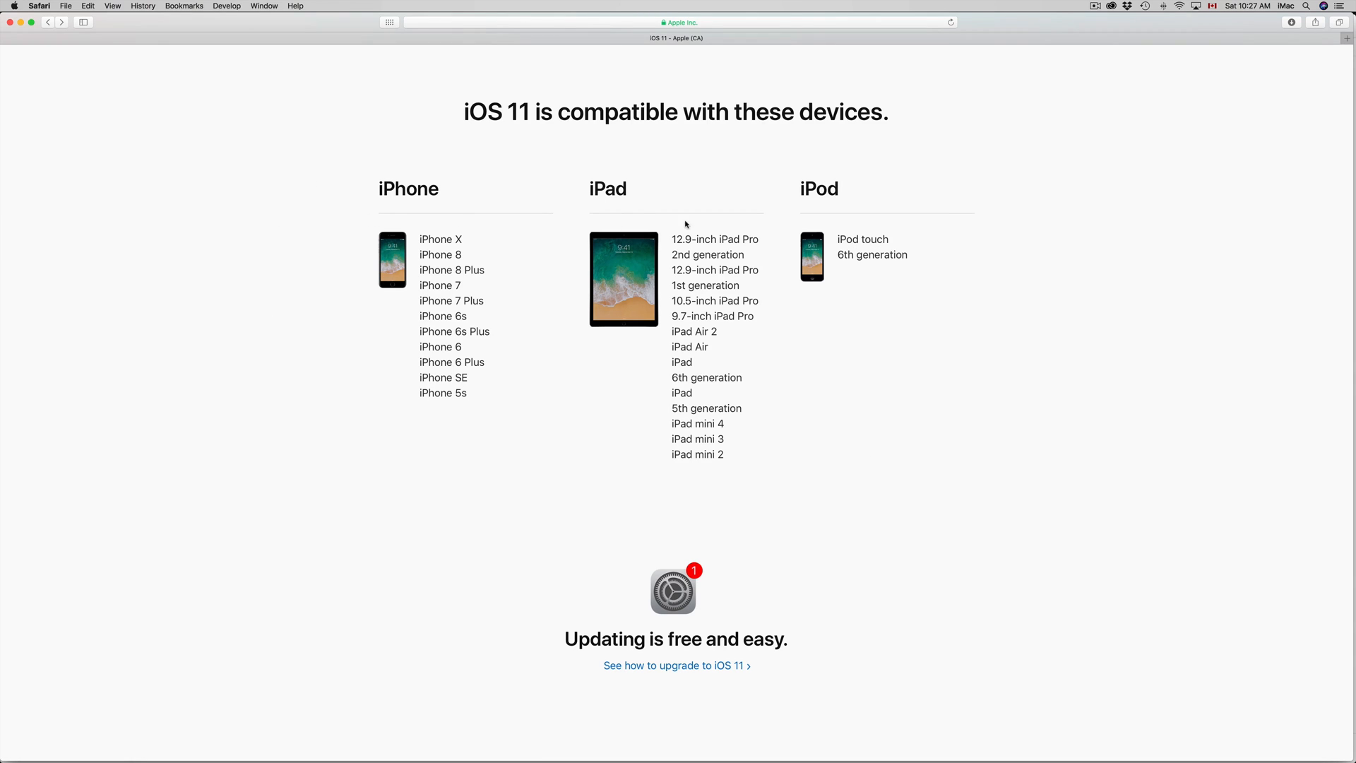
mouse_move(811, 211)
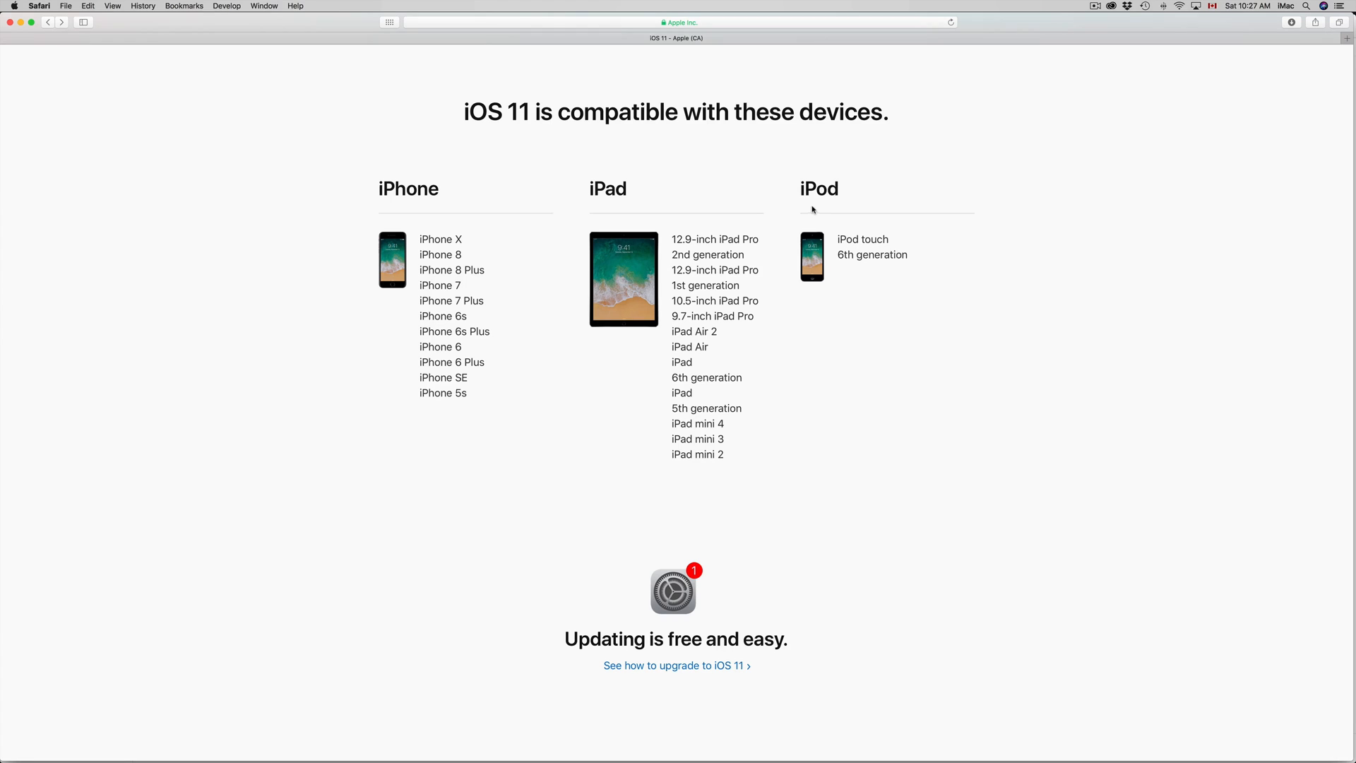
mouse_move(719, 470)
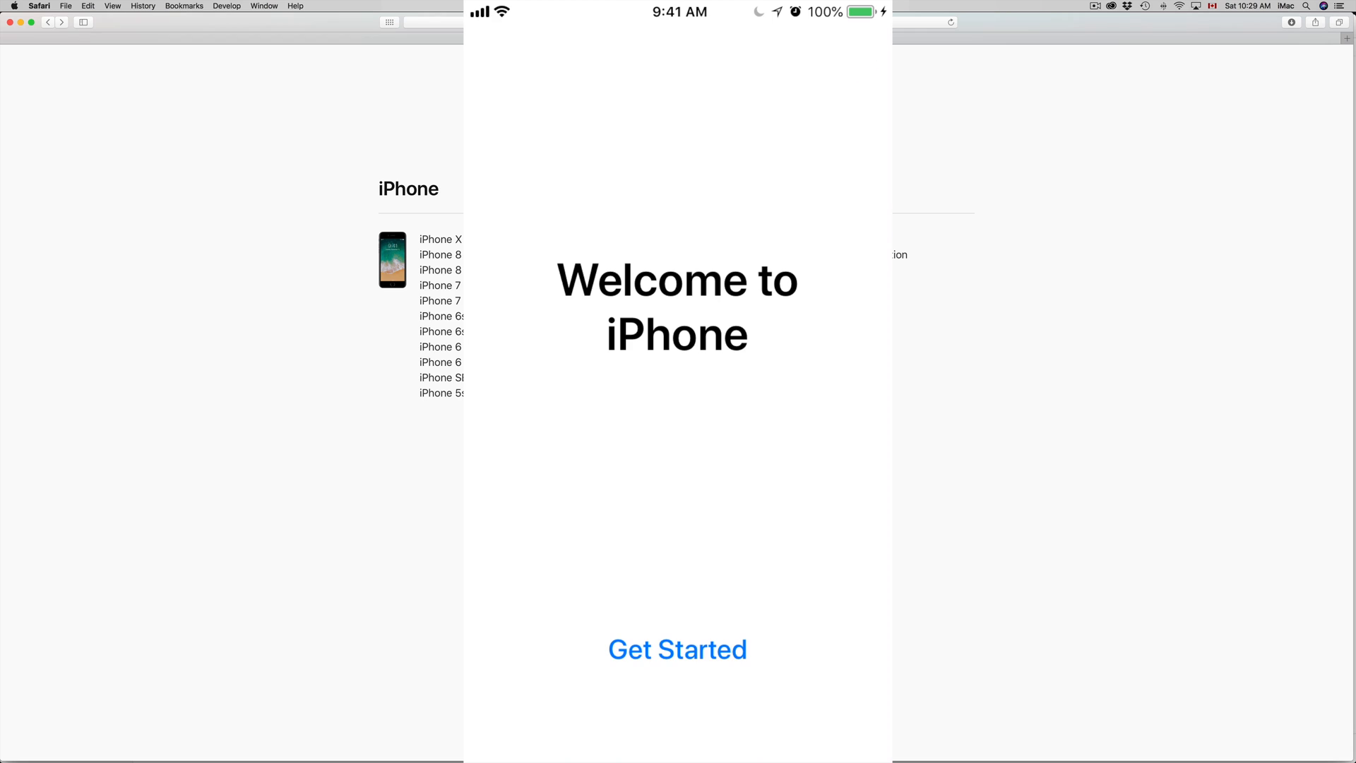
Tap Get Started on the mirrored iPhone's post-update welcome screen to reach the home screen.
left_click(677, 649)
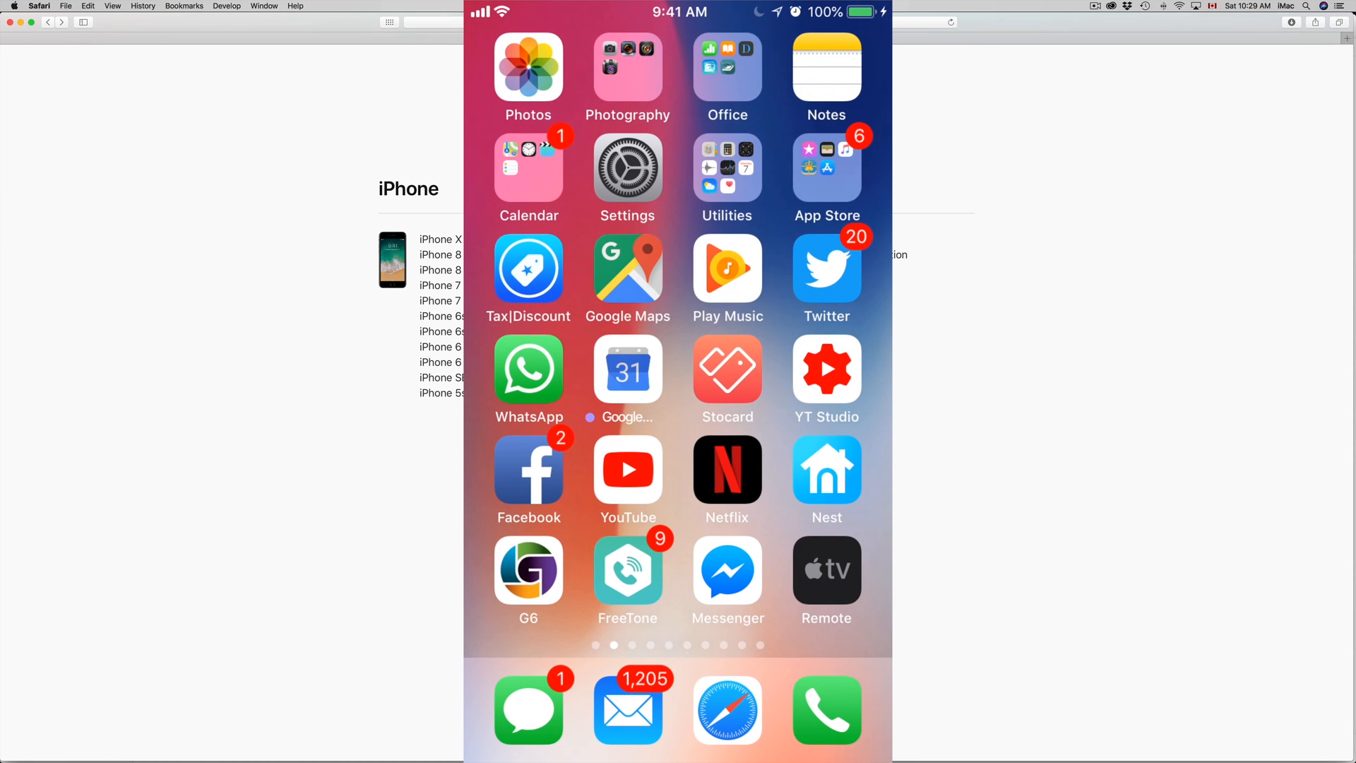